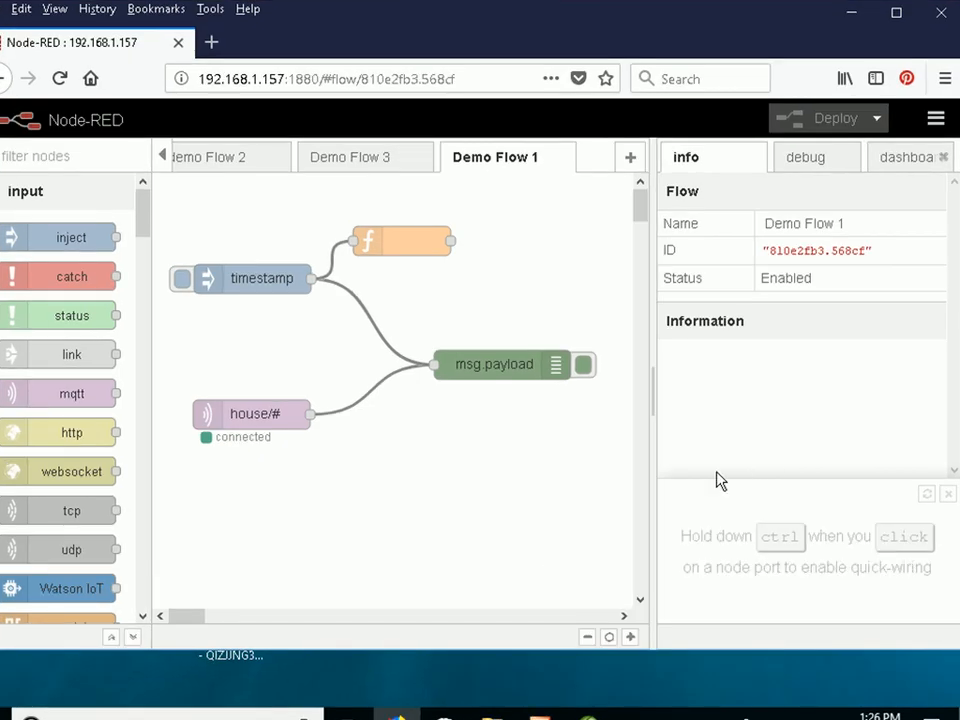
{"action": "mouse_move", "coordinate": [532, 492]}
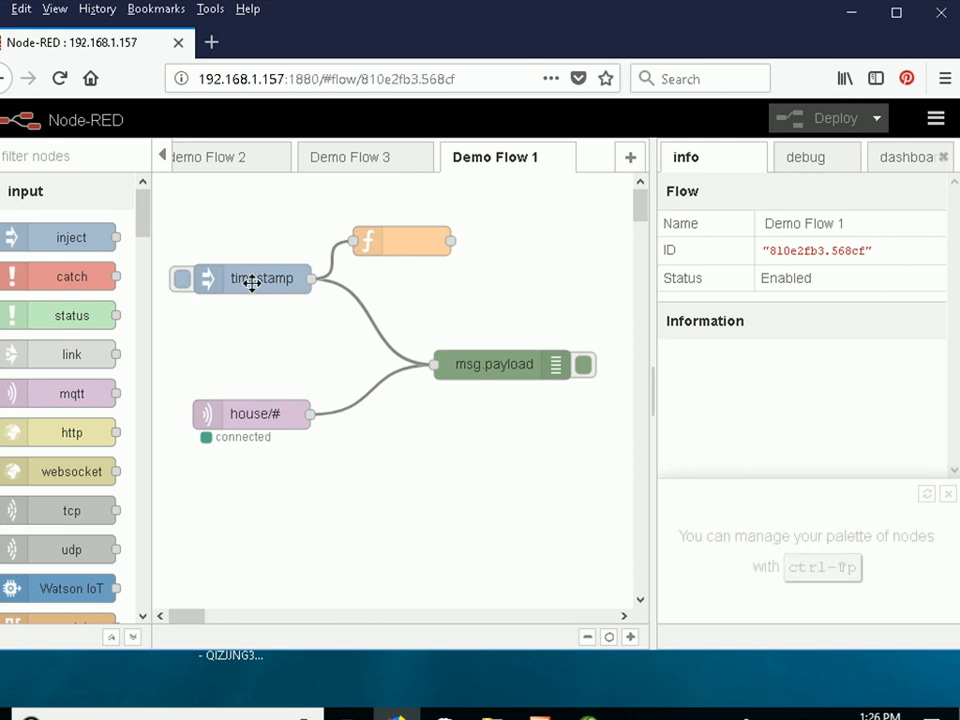
{"action": "mouse_move", "coordinate": [316, 292]}
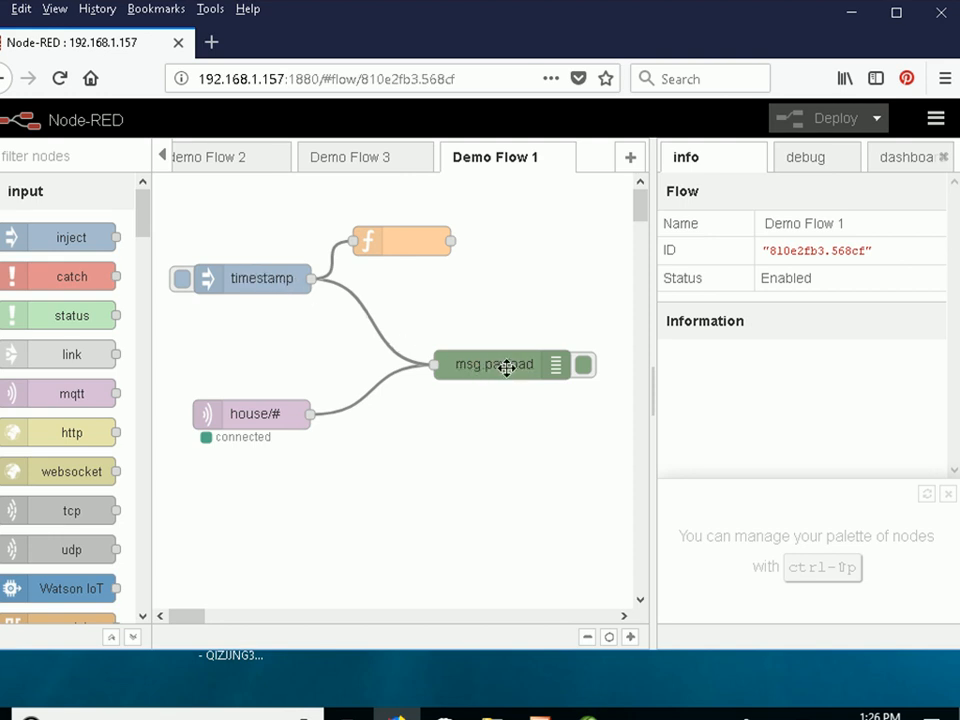
{"action": "mouse_move", "coordinate": [808, 156]}
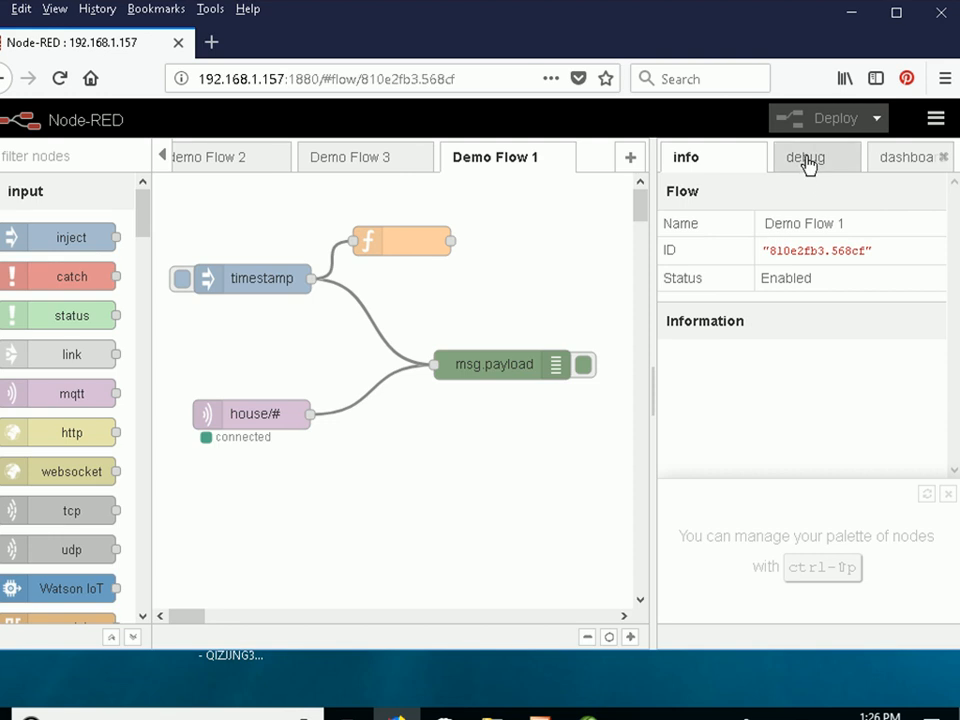
Show the debug messages panel and view the timestamp inject node's payload options without changing them.
{"action": "left_click", "coordinate": [806, 156]}
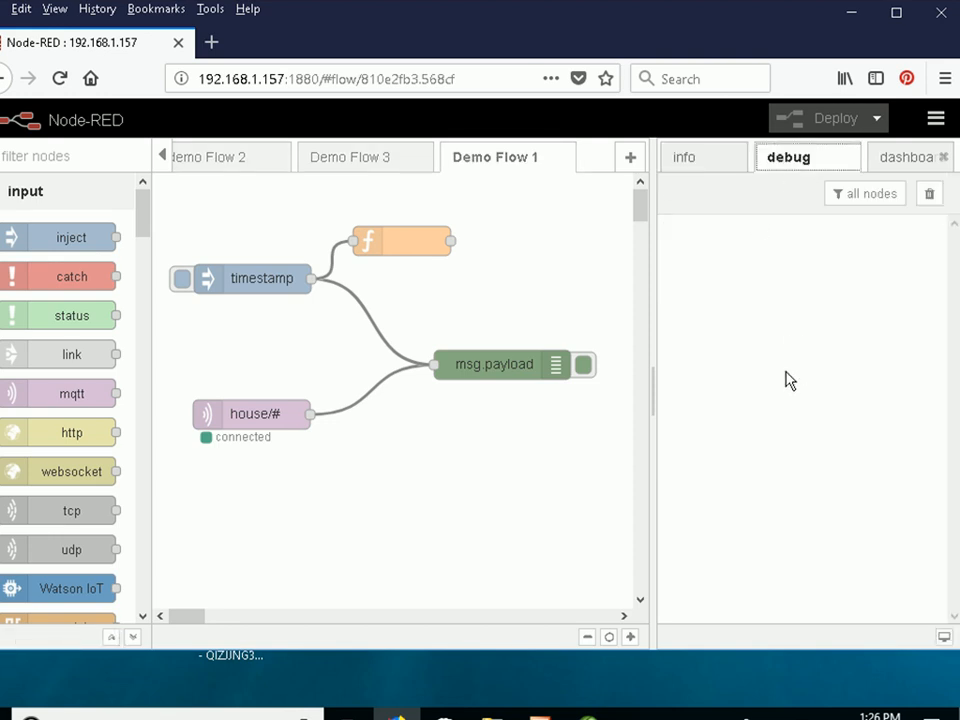
{"action": "mouse_move", "coordinate": [246, 288]}
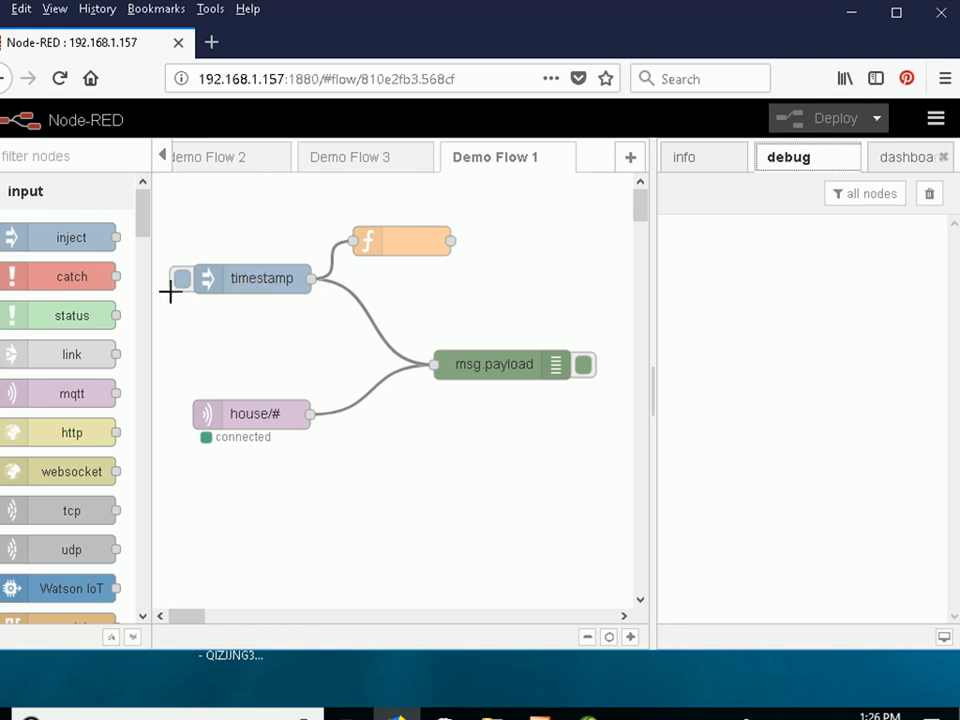
{"action": "mouse_move", "coordinate": [408, 344]}
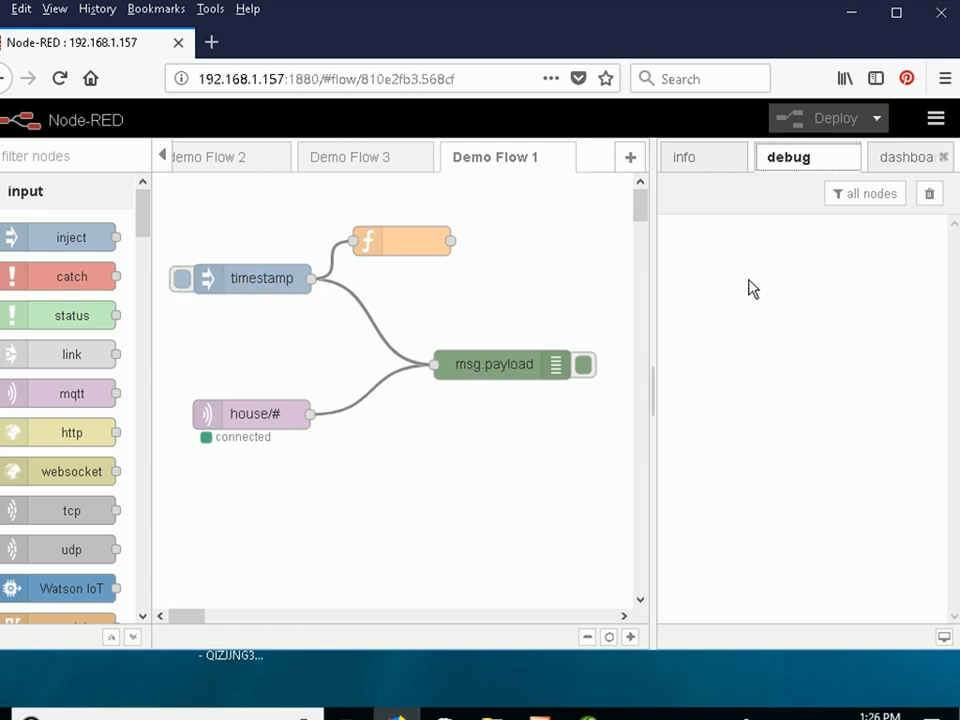
{"action": "mouse_move", "coordinate": [256, 284]}
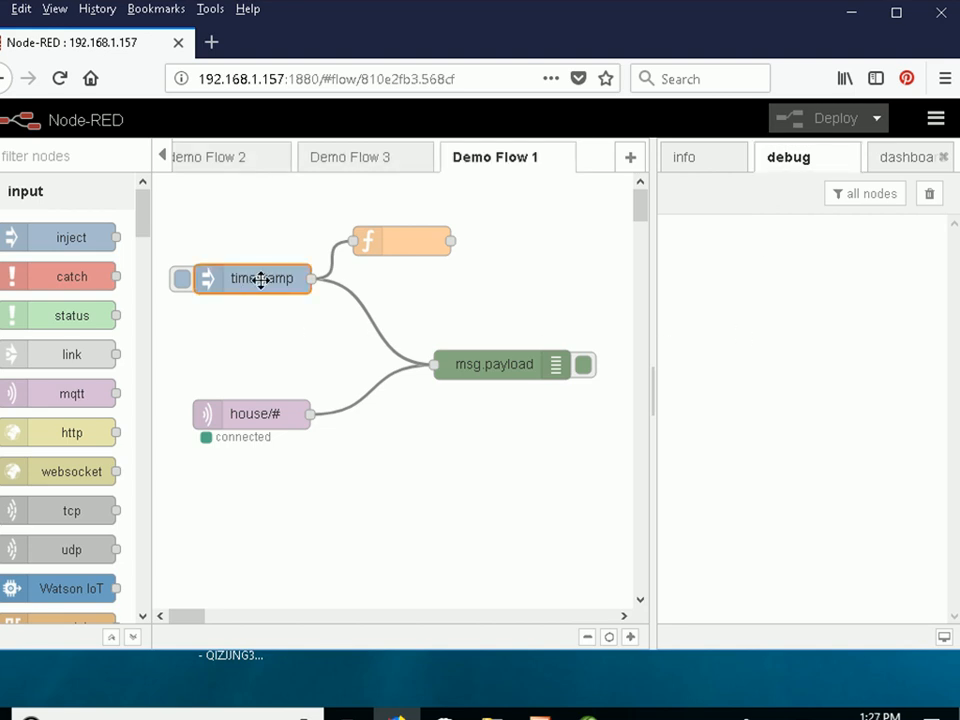
{"action": "double_click", "coordinate": [252, 278]}
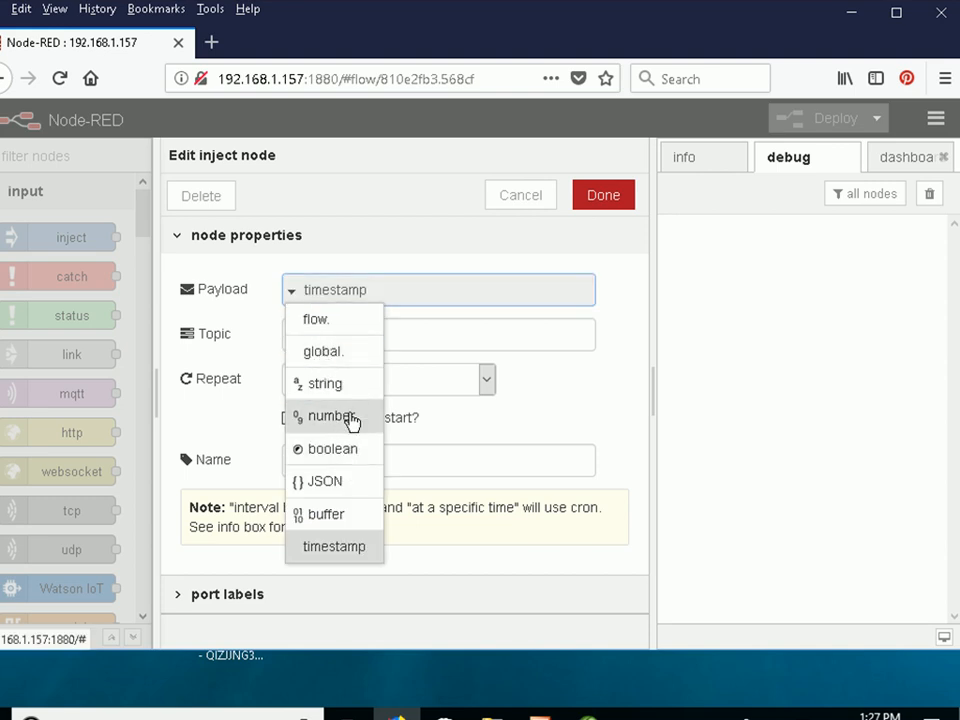
{"action": "mouse_move", "coordinate": [504, 370]}
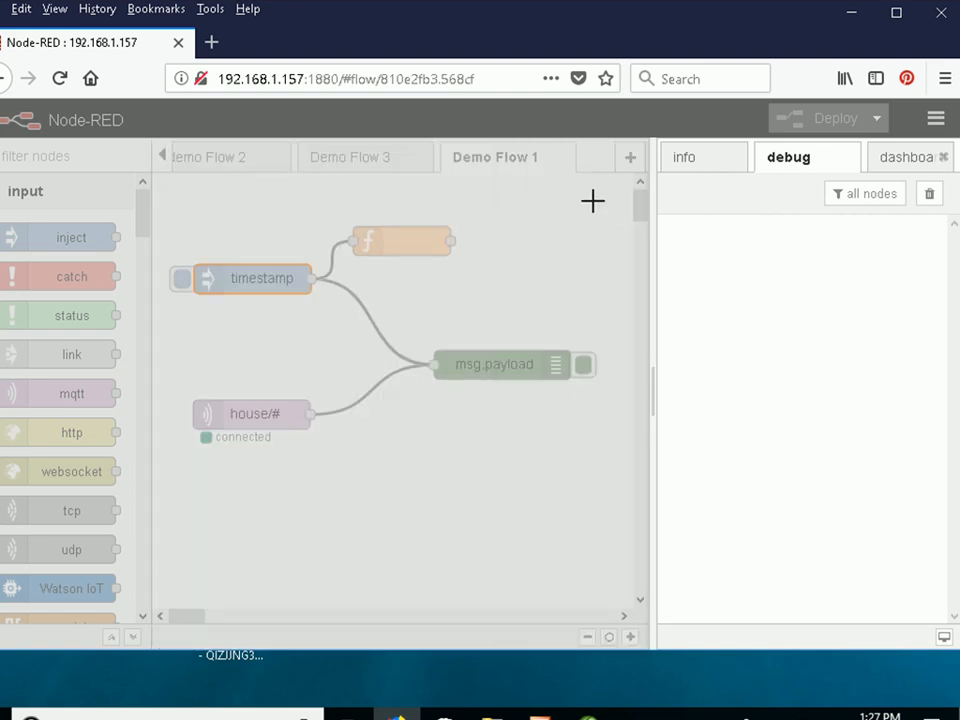
{"action": "mouse_move", "coordinate": [262, 284]}
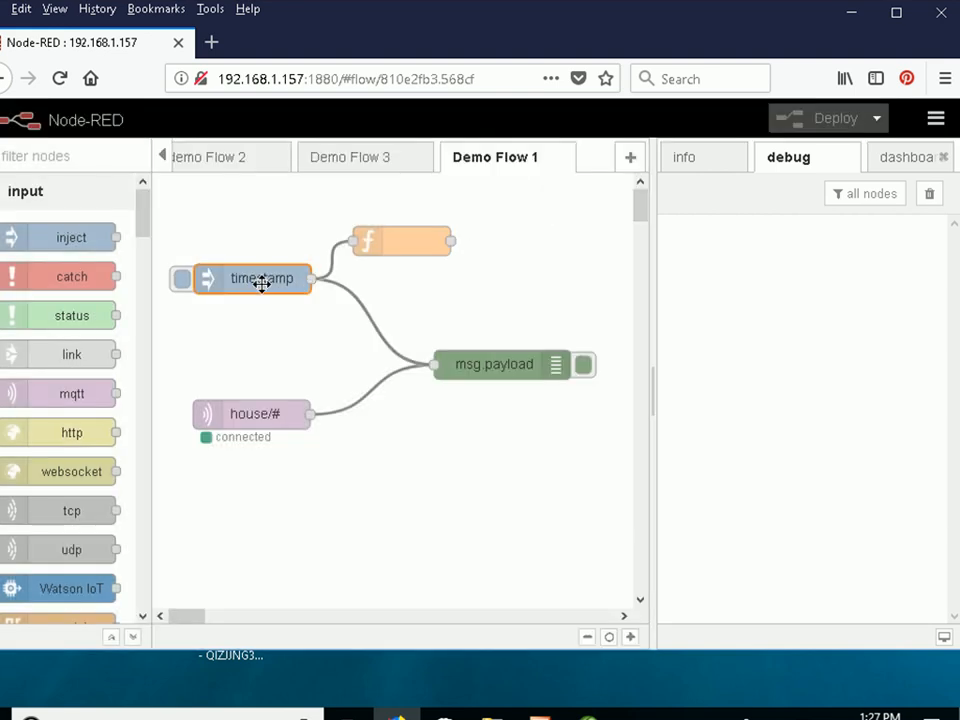
Fire the timestamp inject, then set the debug node's Output to 'complete msg object'.
{"action": "left_click", "coordinate": [182, 278]}
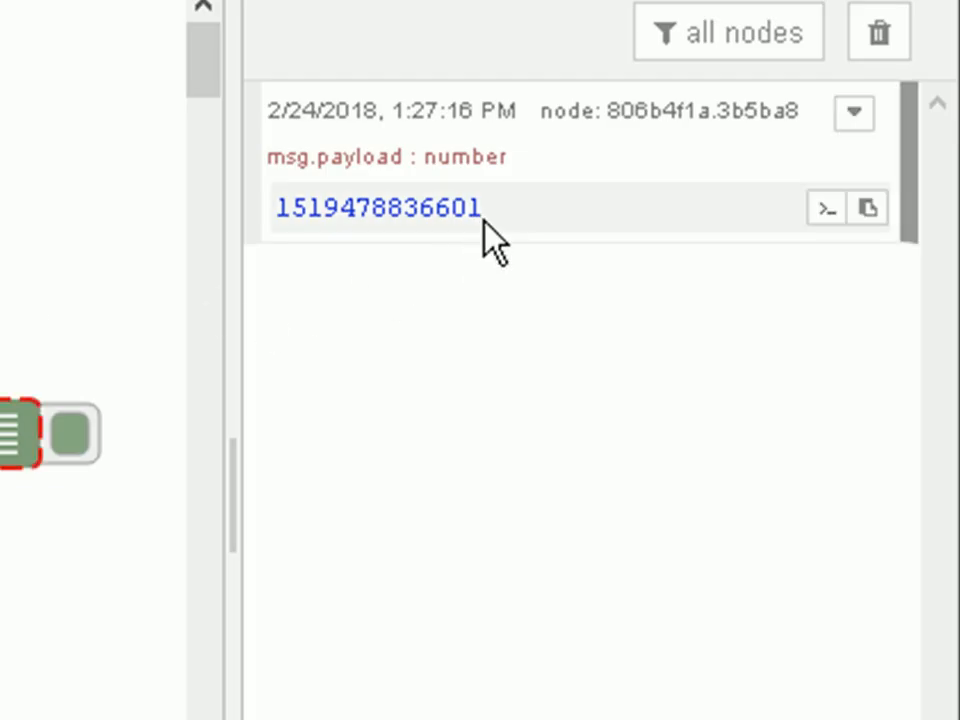
{"action": "mouse_move", "coordinate": [418, 288]}
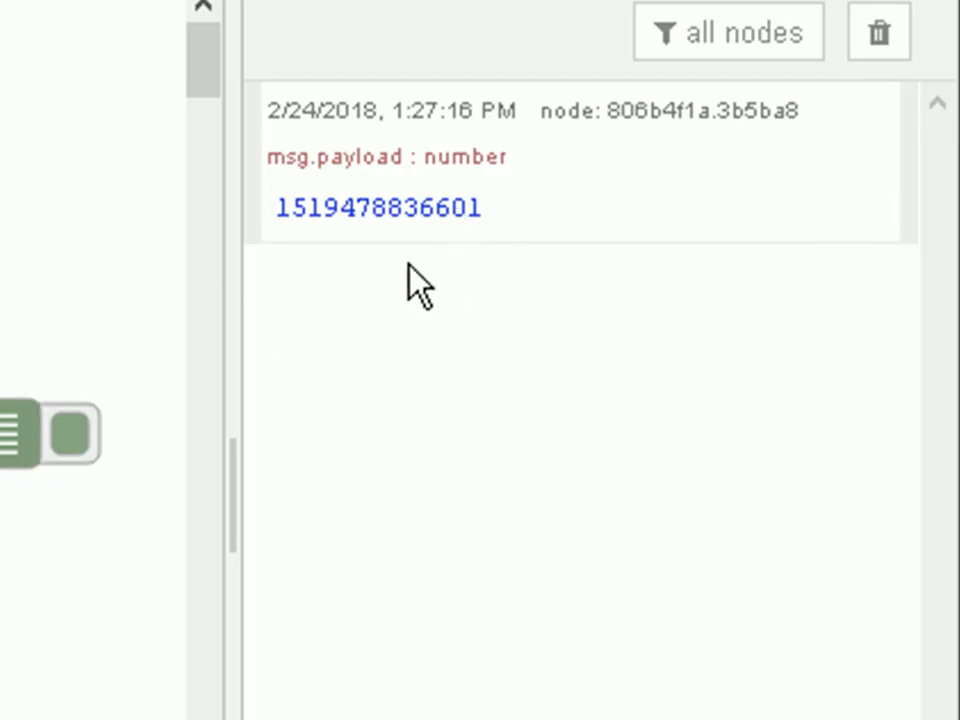
{"action": "mouse_move", "coordinate": [416, 156]}
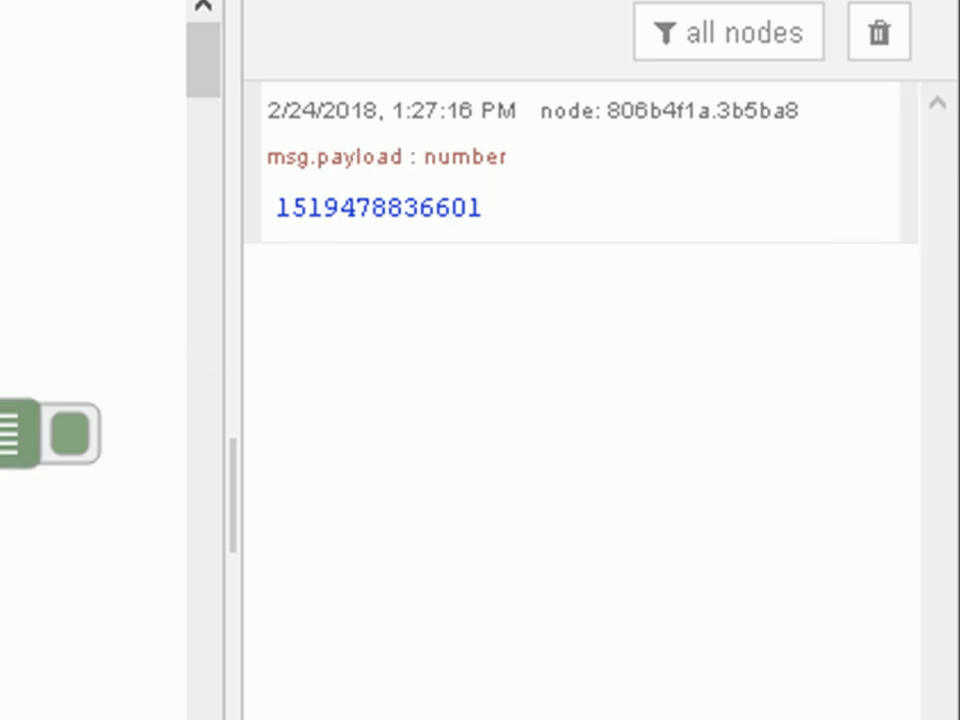
{"action": "double_click", "coordinate": [70, 436]}
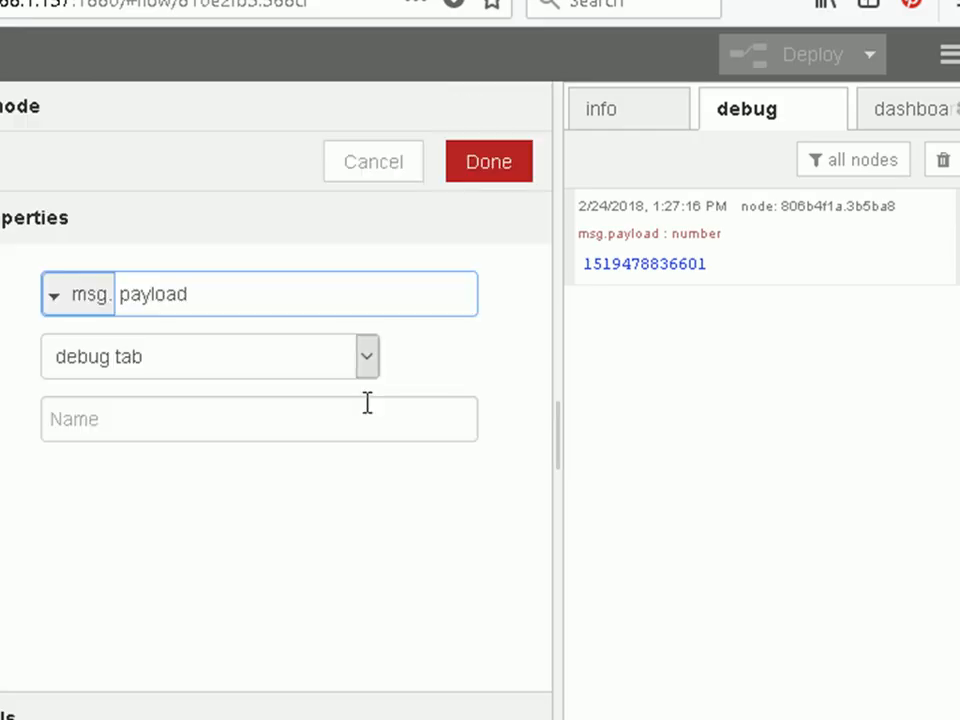
{"action": "mouse_move", "coordinate": [204, 336]}
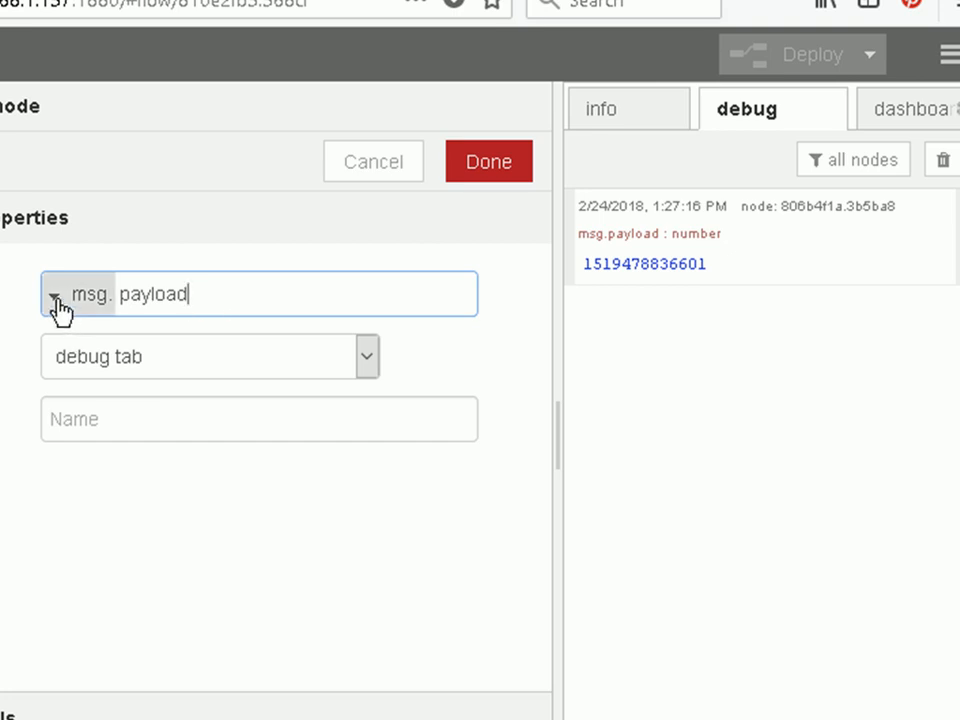
{"action": "left_click", "coordinate": [56, 294]}
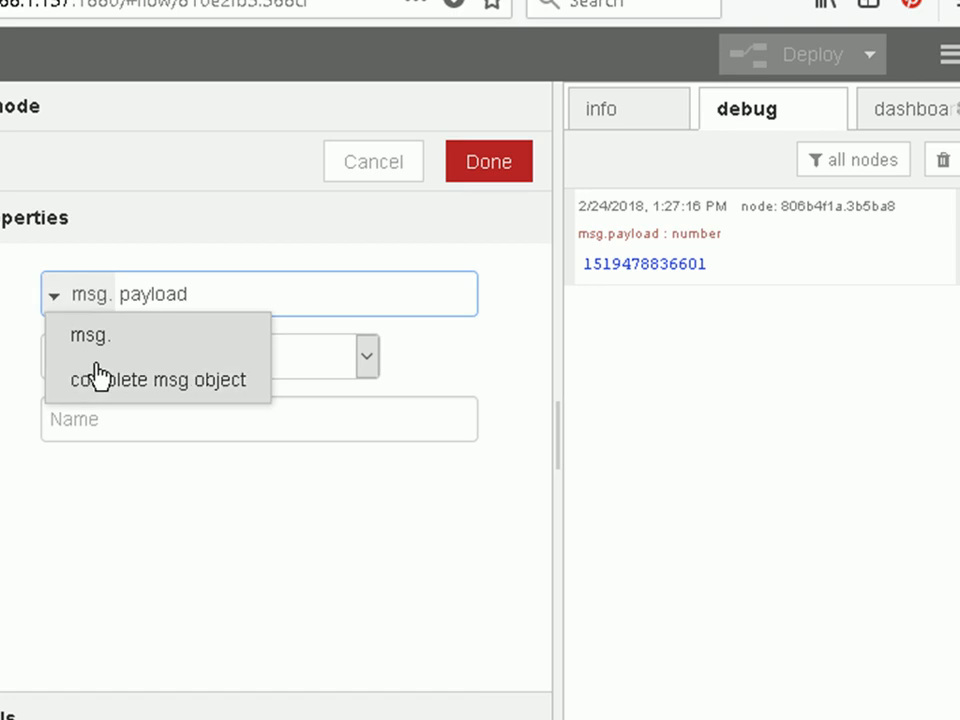
{"action": "left_click", "coordinate": [156, 380]}
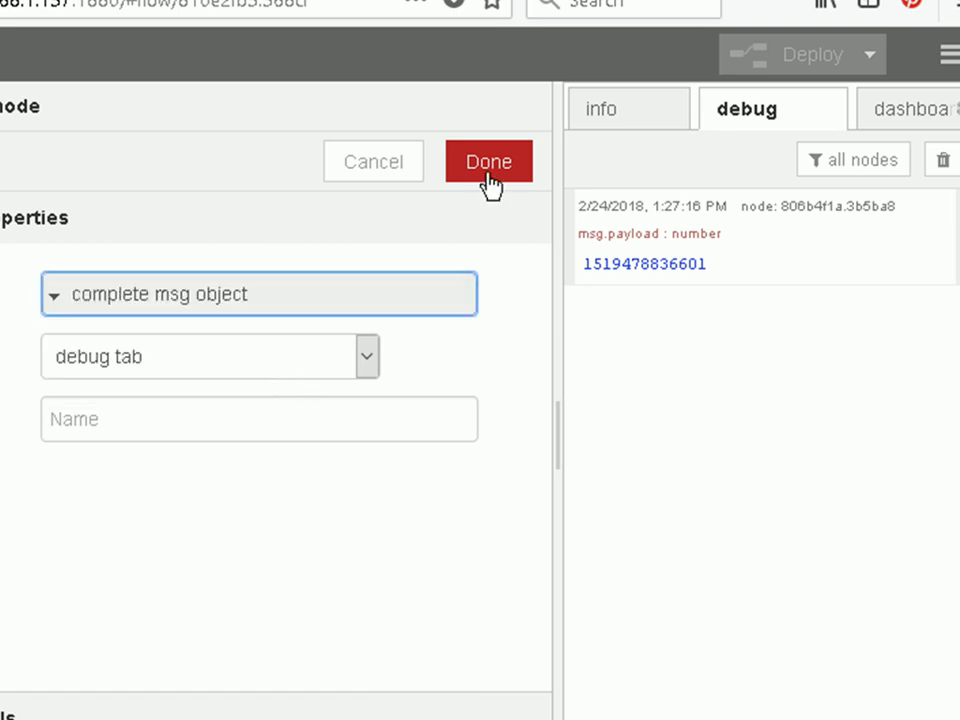
{"action": "left_click", "coordinate": [488, 160]}
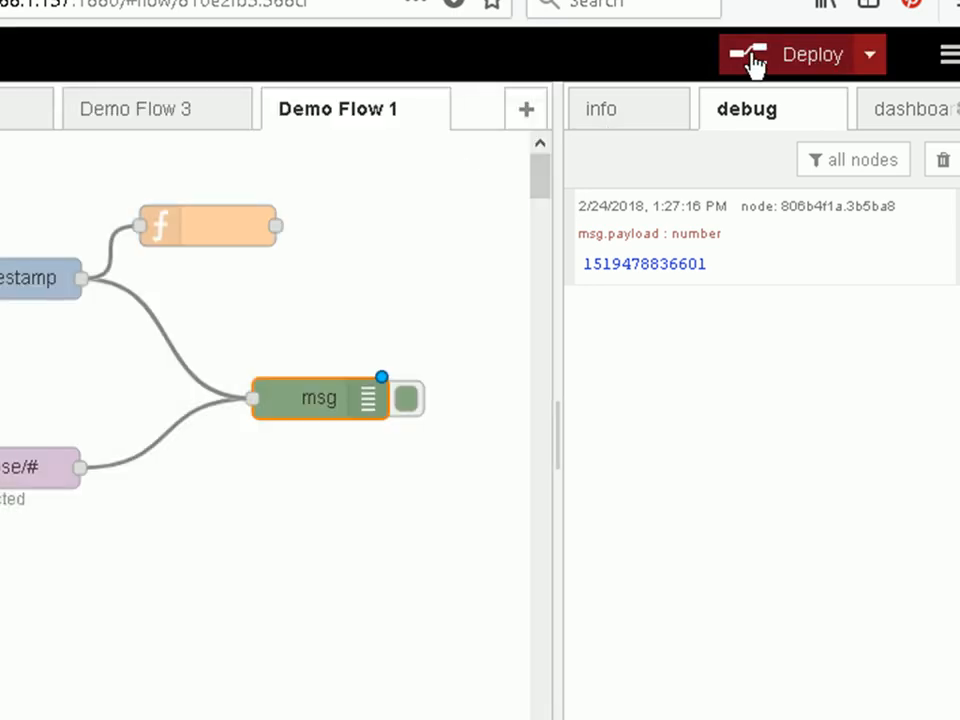
Deploy the updated Demo Flow 1.
{"action": "left_click", "coordinate": [800, 54]}
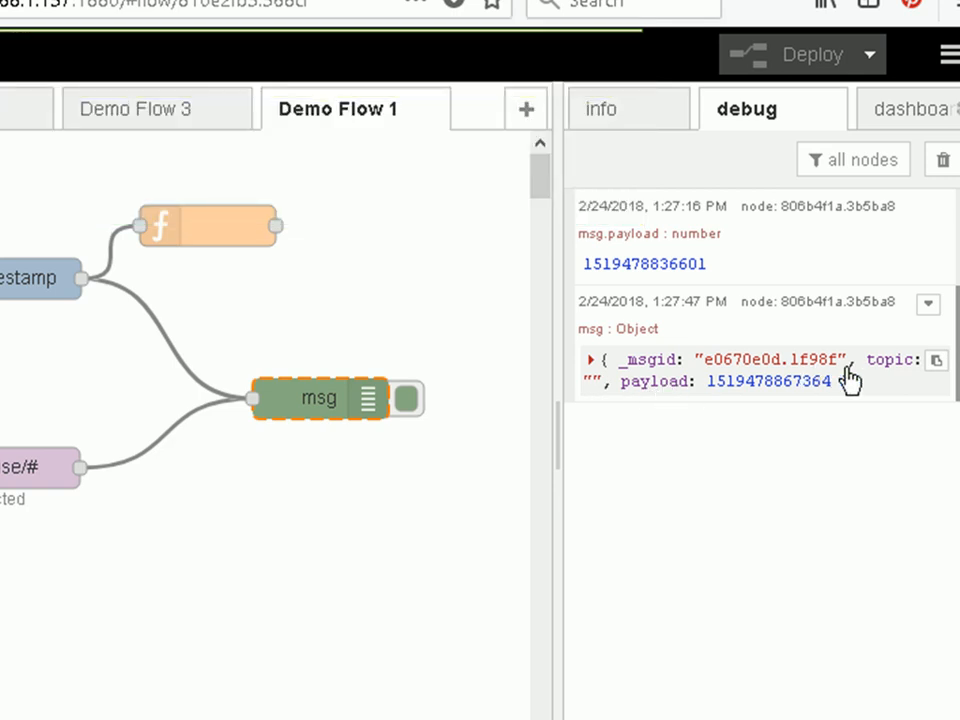
{"action": "mouse_move", "coordinate": [680, 376]}
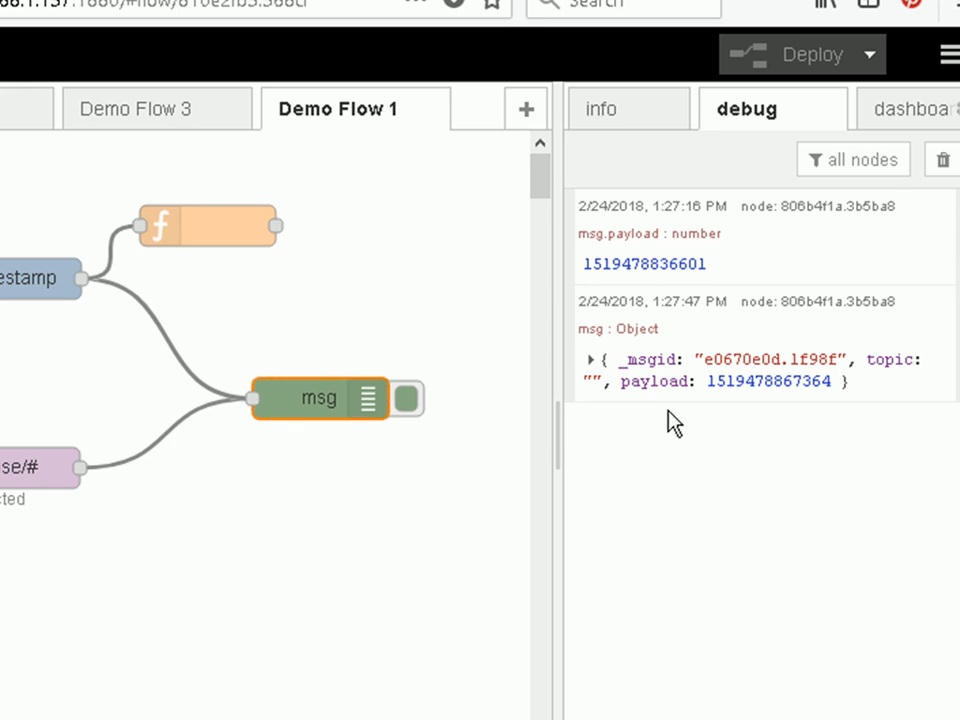
{"action": "mouse_move", "coordinate": [684, 420]}
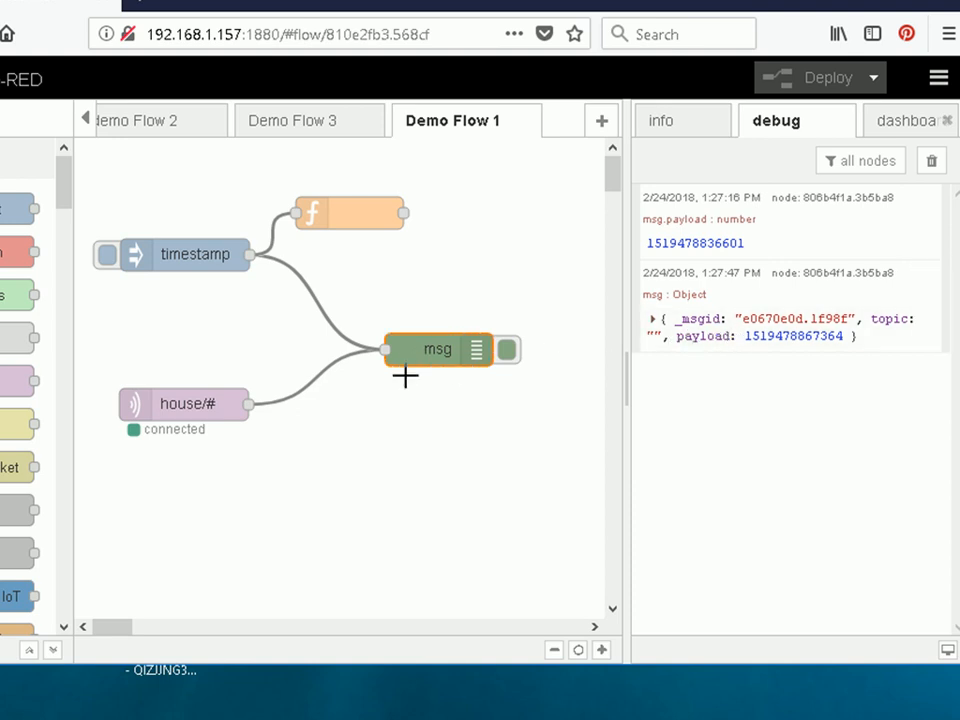
{"action": "mouse_move", "coordinate": [196, 404]}
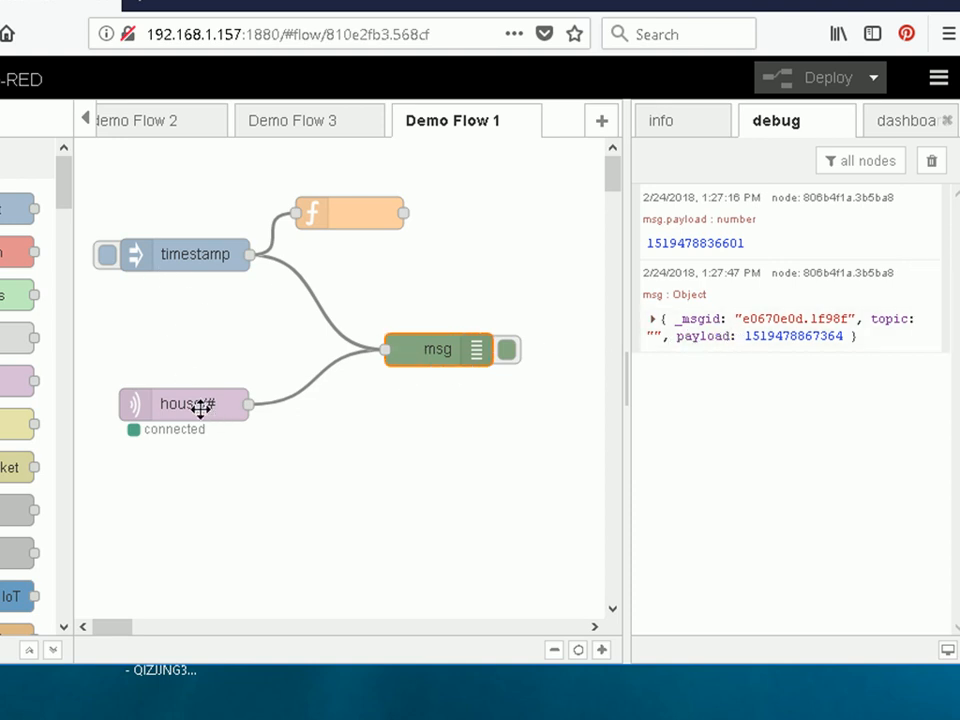
{"action": "left_click", "coordinate": [184, 404]}
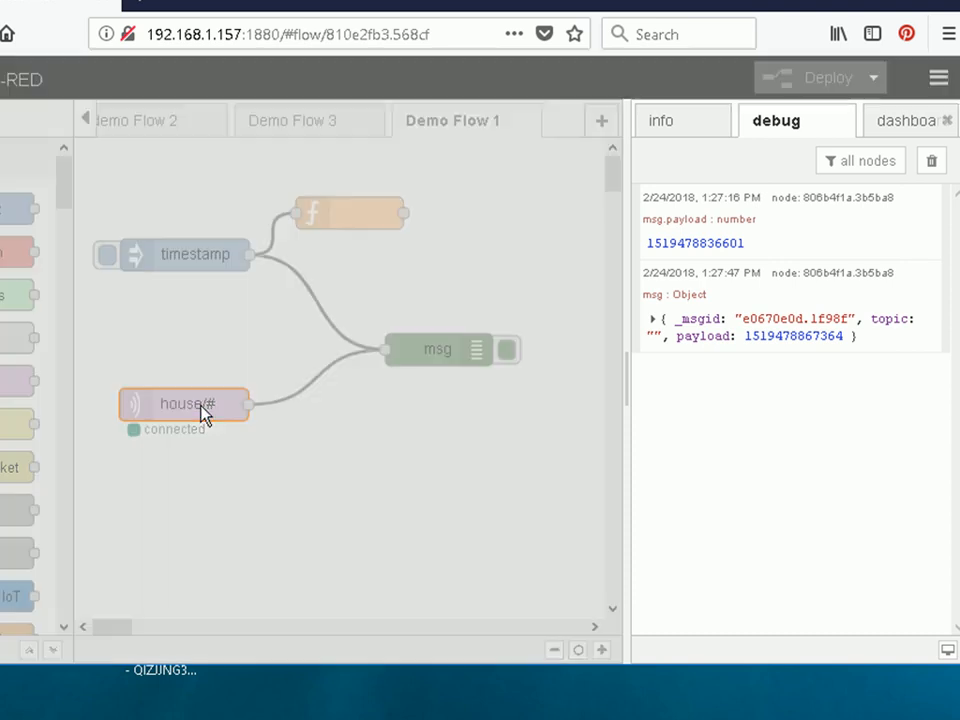
{"action": "double_click", "coordinate": [184, 404]}
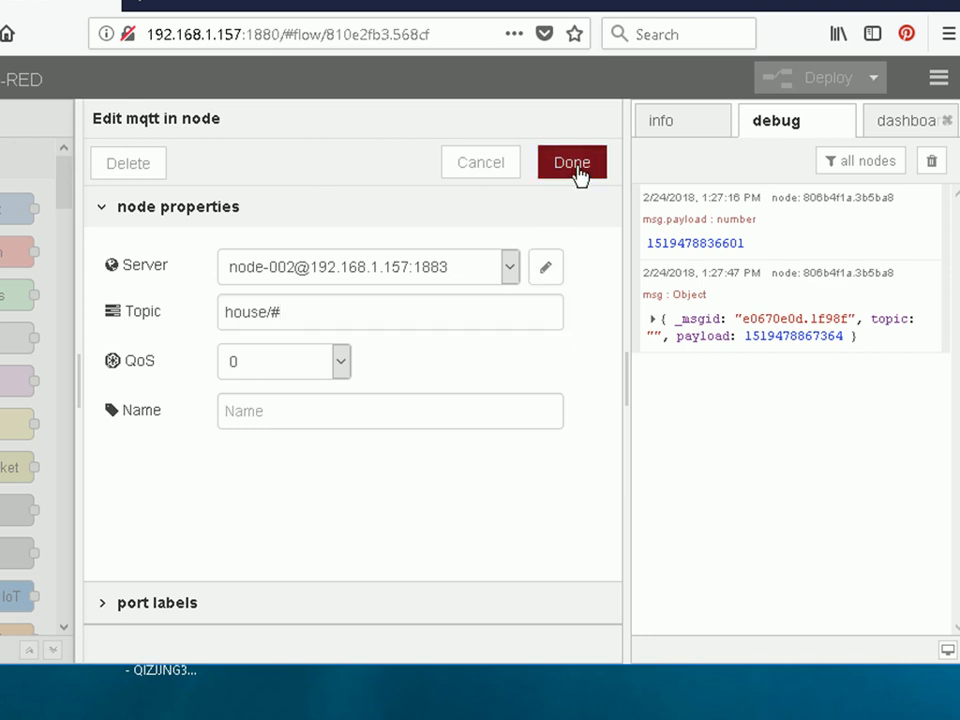
{"action": "left_click", "coordinate": [572, 162]}
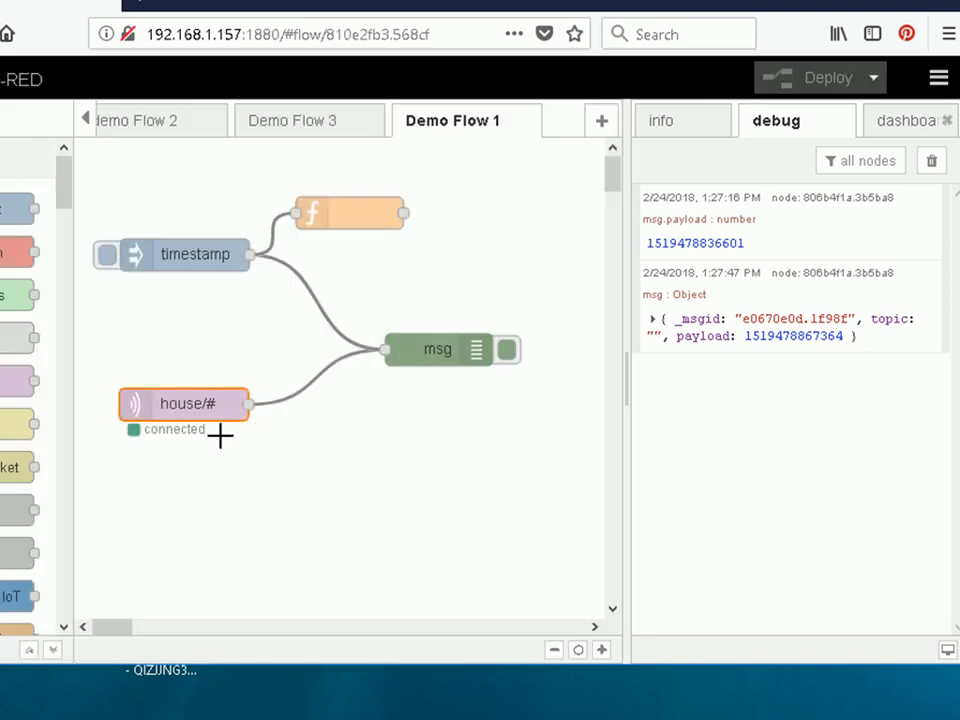
{"action": "mouse_move", "coordinate": [204, 410]}
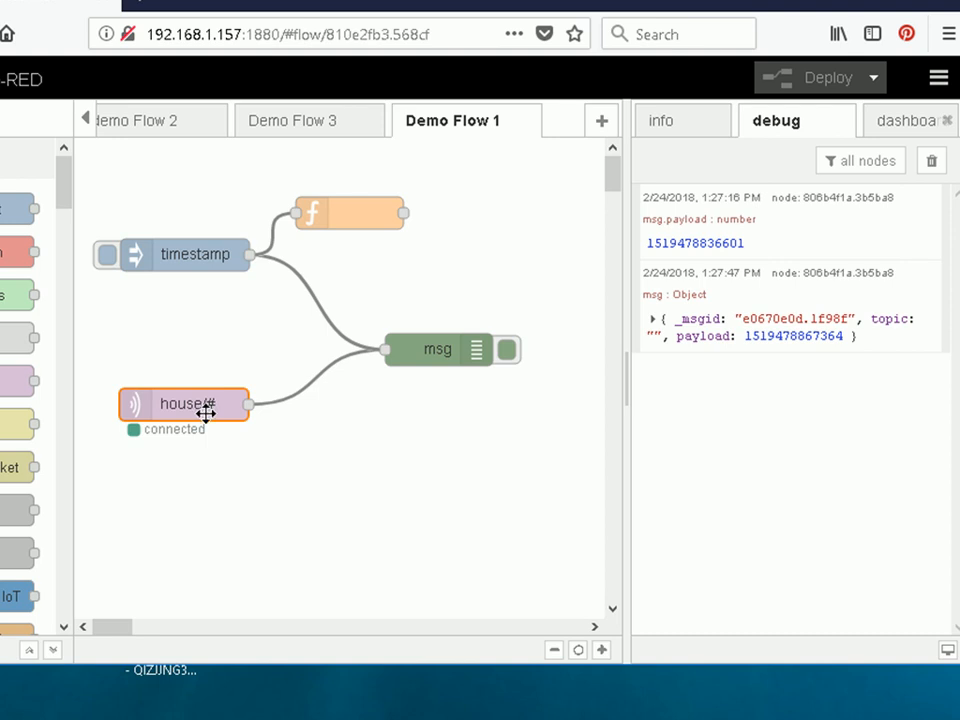
{"action": "mouse_move", "coordinate": [230, 404]}
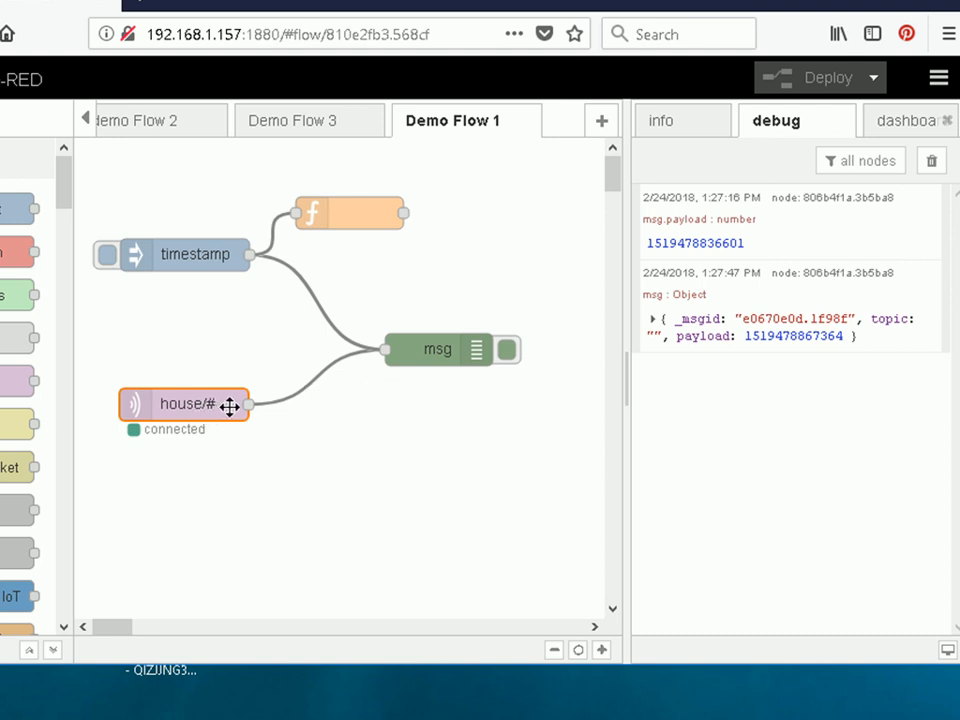
{"action": "mouse_move", "coordinate": [418, 350]}
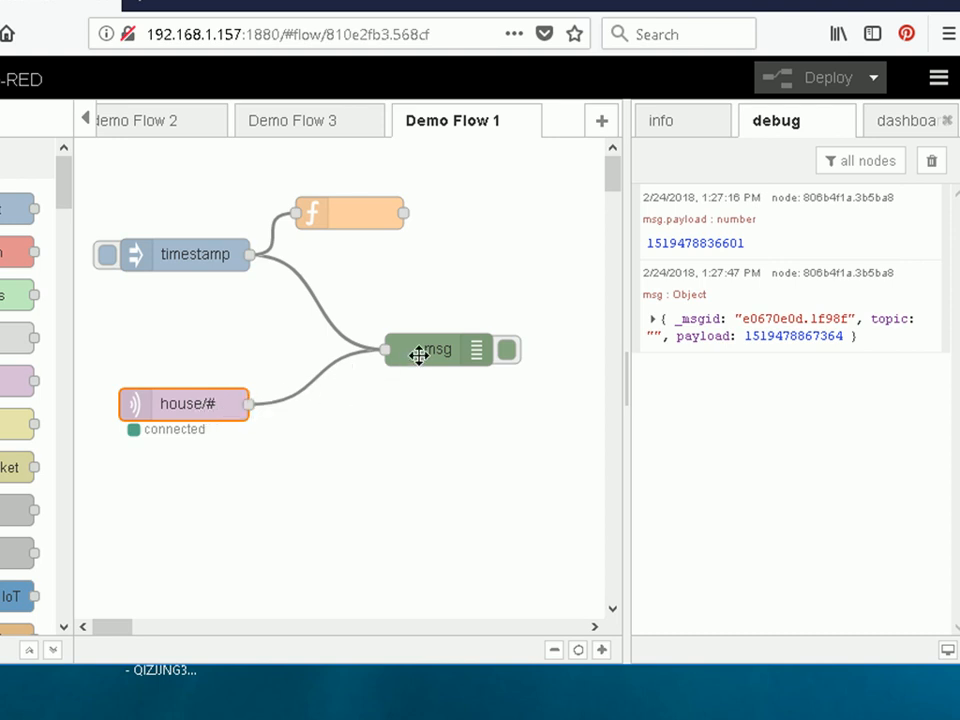
Repeat the mosquitto_pub command publishing test-message to house/s1 on 192.168.1.157.
{"action": "left_click", "coordinate": [438, 350]}
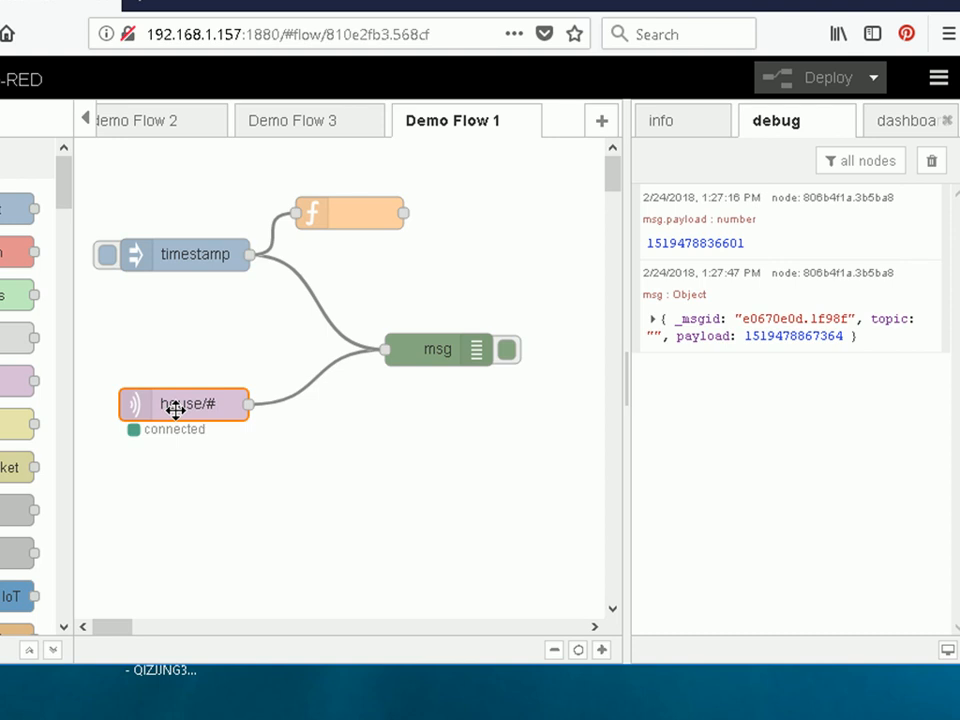
{"action": "mouse_move", "coordinate": [204, 418]}
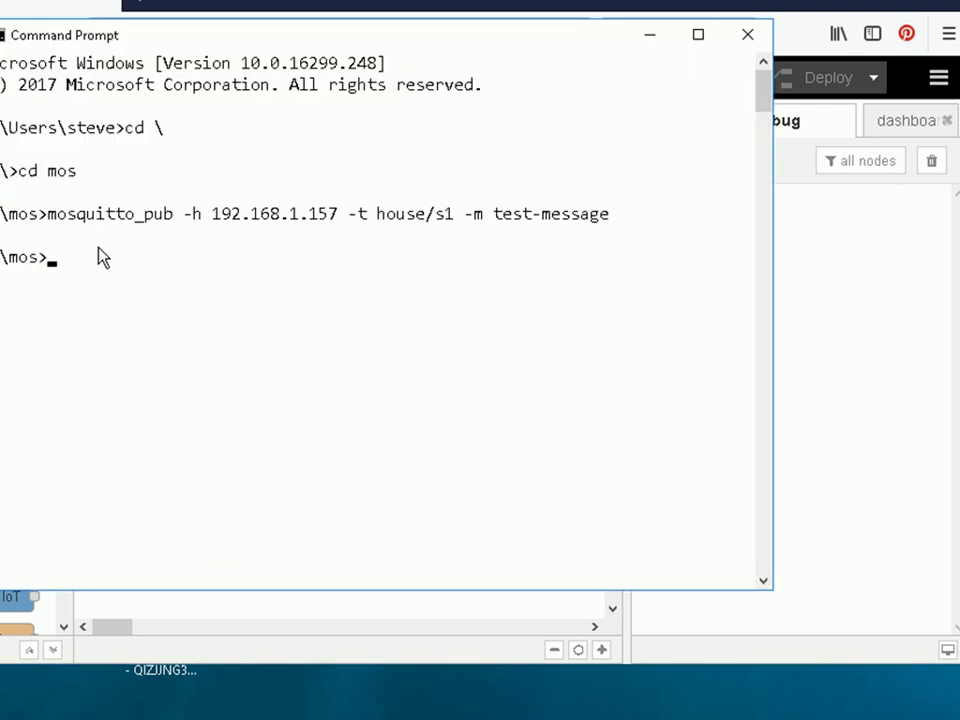
{"action": "key", "text": "up"}
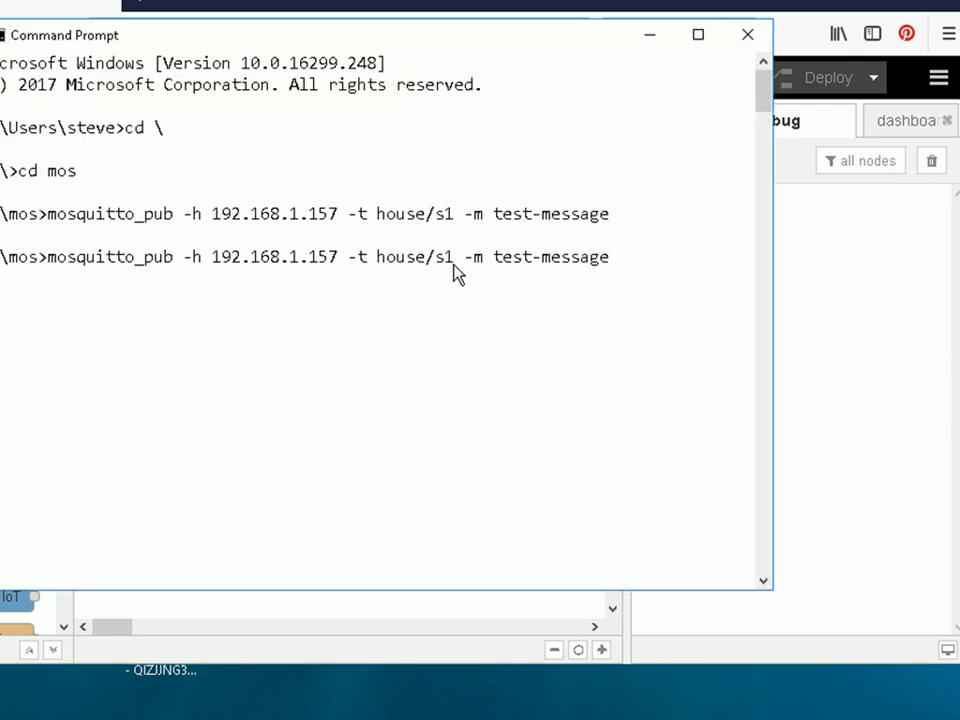
{"action": "mouse_move", "coordinate": [504, 276]}
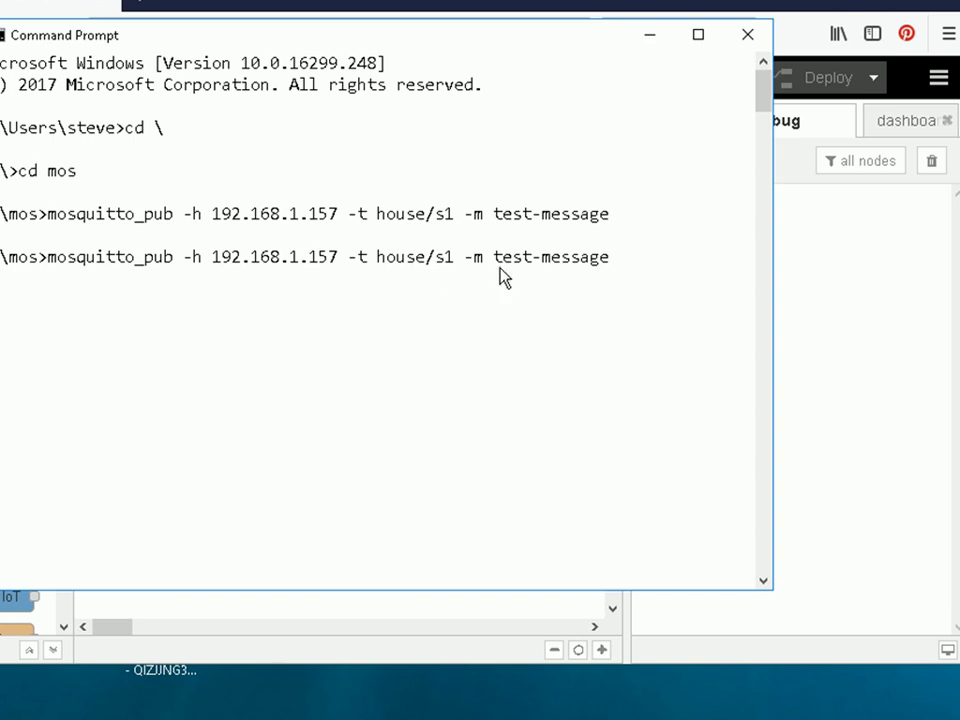
{"action": "mouse_move", "coordinate": [596, 278]}
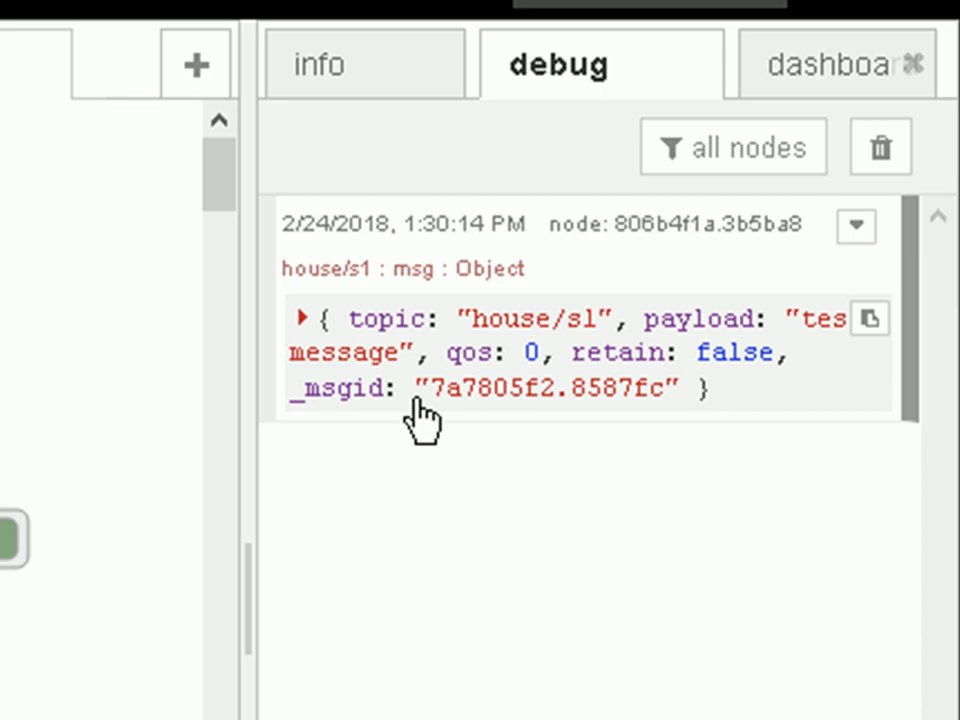
{"action": "mouse_move", "coordinate": [464, 344]}
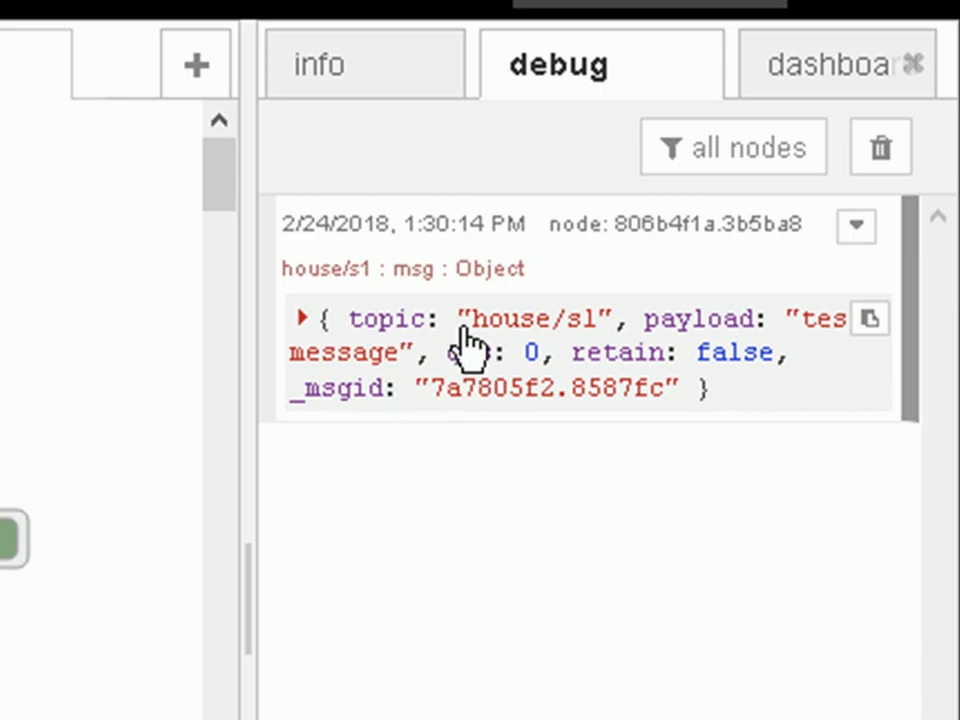
{"action": "mouse_move", "coordinate": [582, 340]}
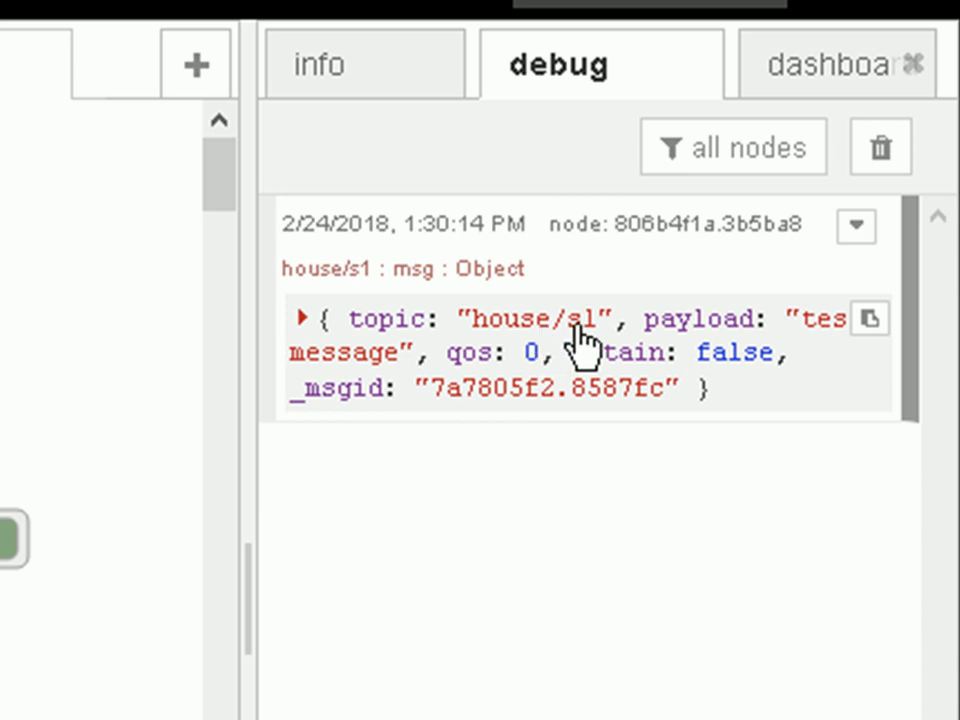
{"action": "mouse_move", "coordinate": [516, 364]}
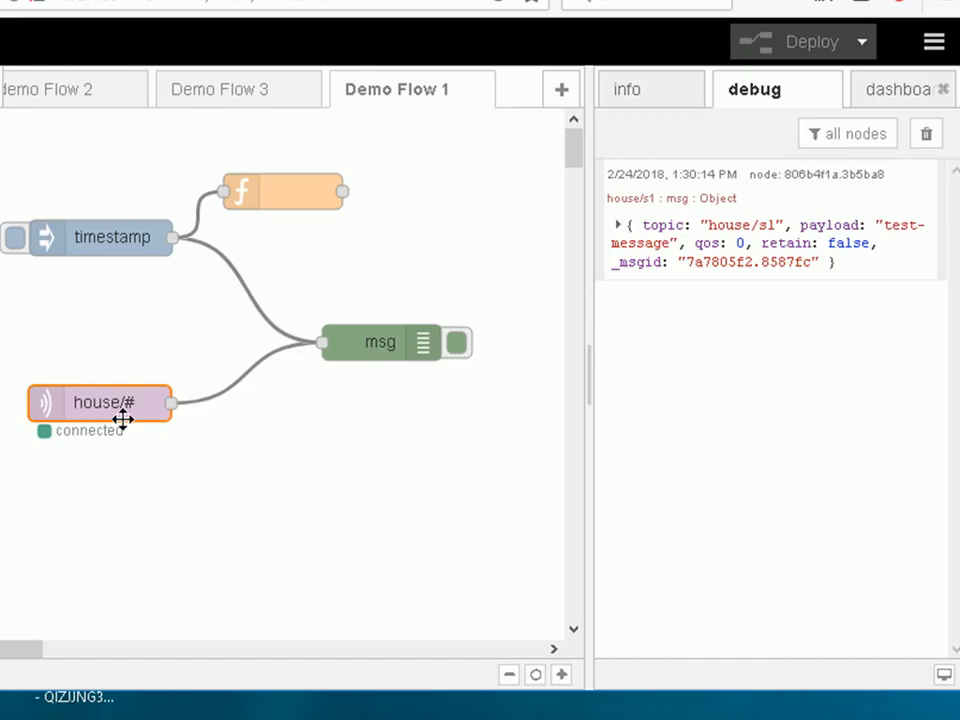
{"action": "mouse_move", "coordinate": [132, 410]}
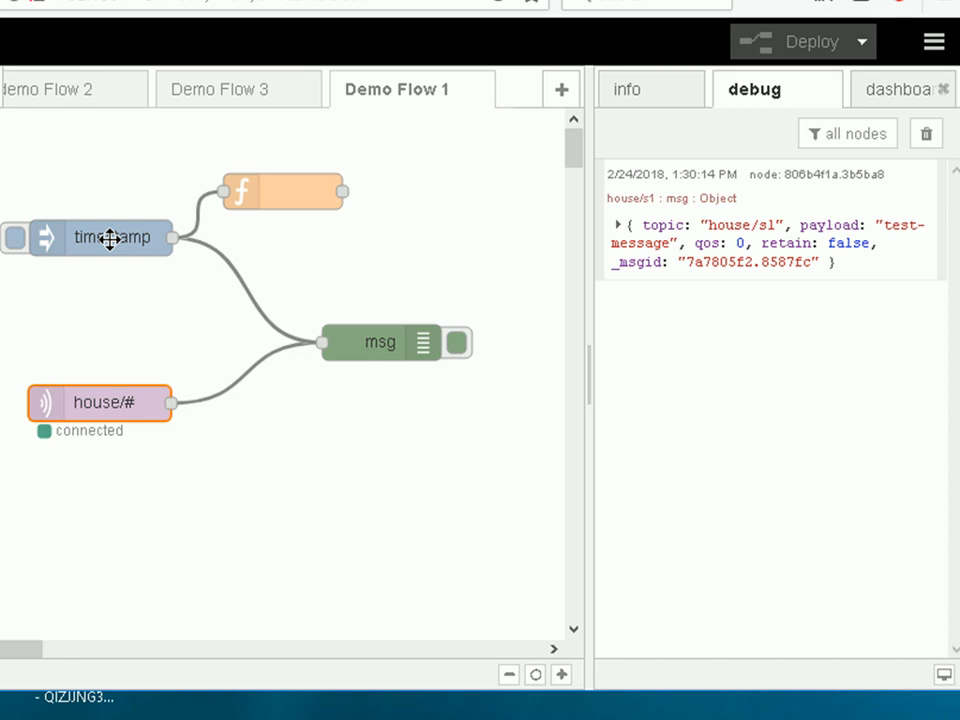
{"action": "mouse_move", "coordinate": [304, 198]}
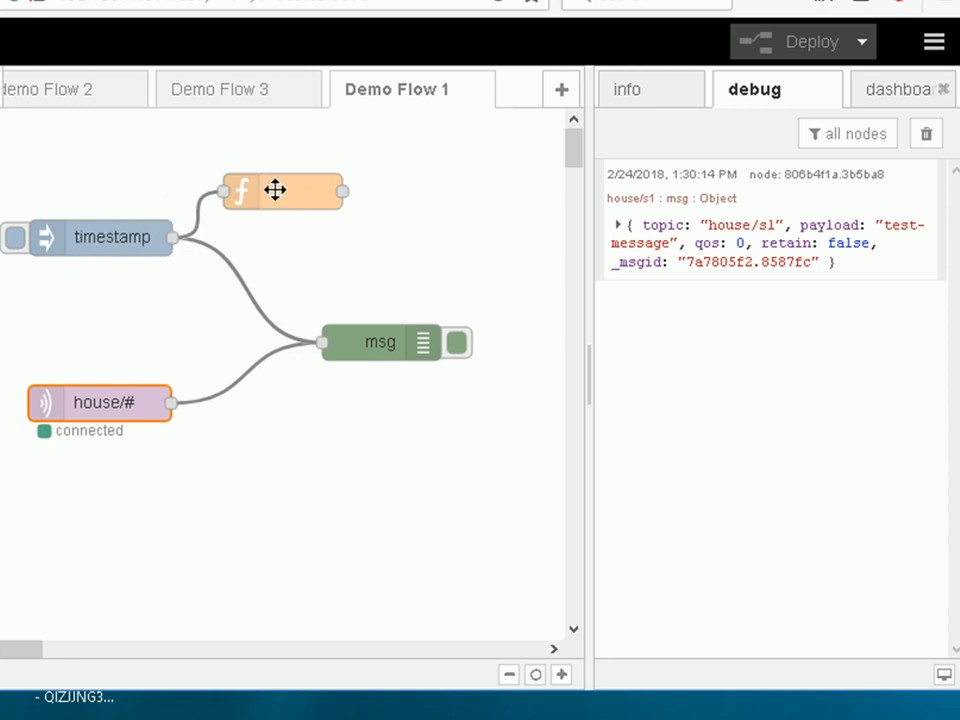
{"action": "mouse_move", "coordinate": [356, 192]}
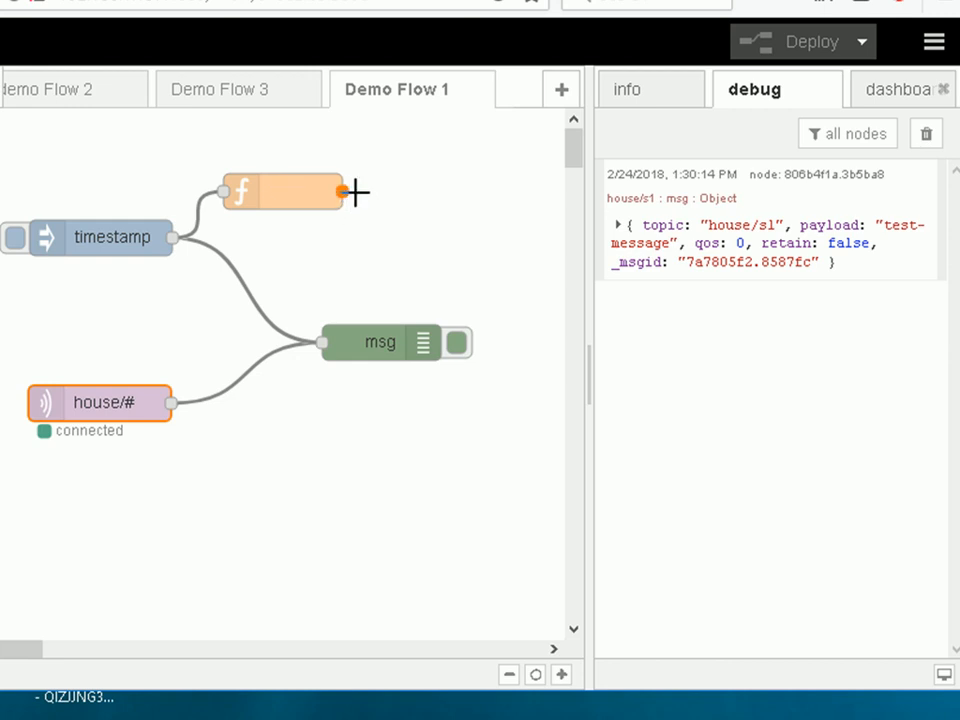
Wire the function node's output to the msg debug node and clear the old debug messages.
{"action": "left_click_drag", "start_coordinate": [350, 192], "coordinate": [322, 344]}
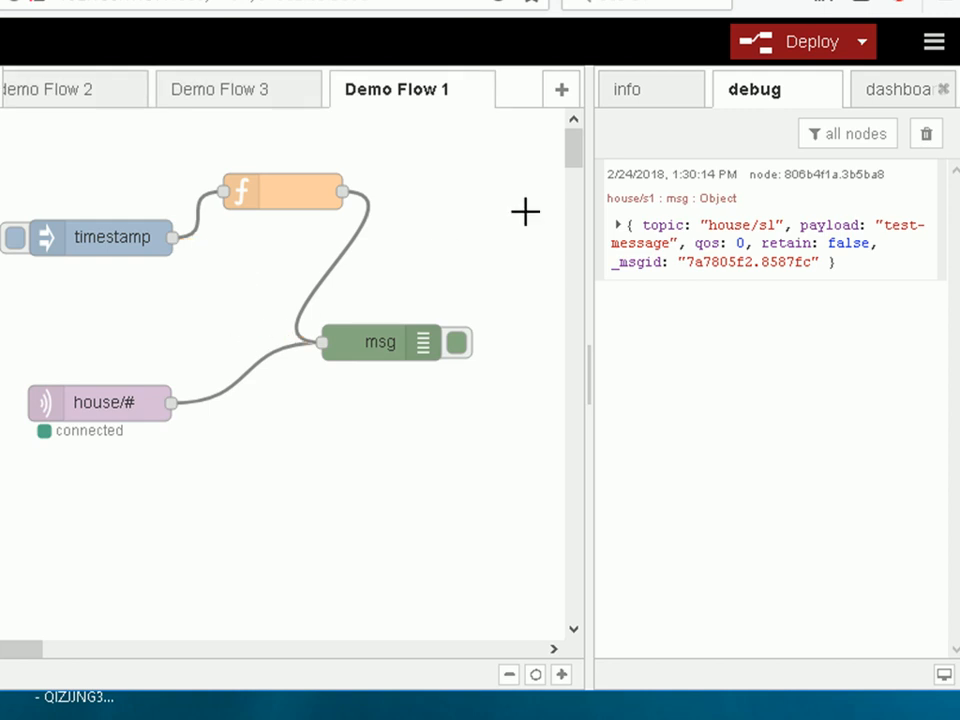
{"action": "left_click", "coordinate": [924, 132]}
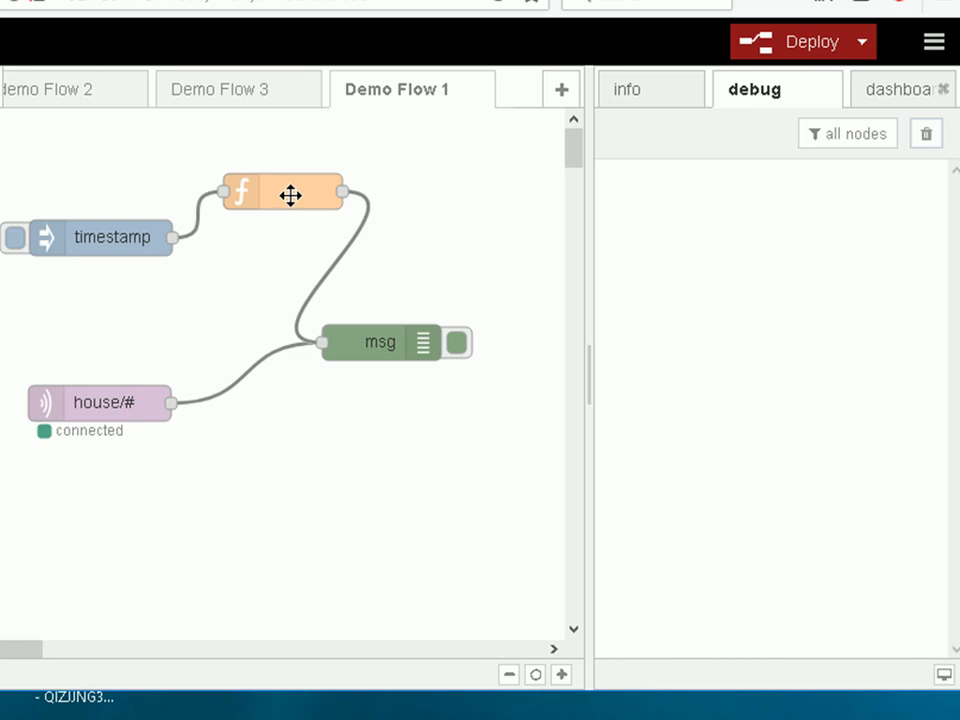
{"action": "double_click", "coordinate": [288, 192]}
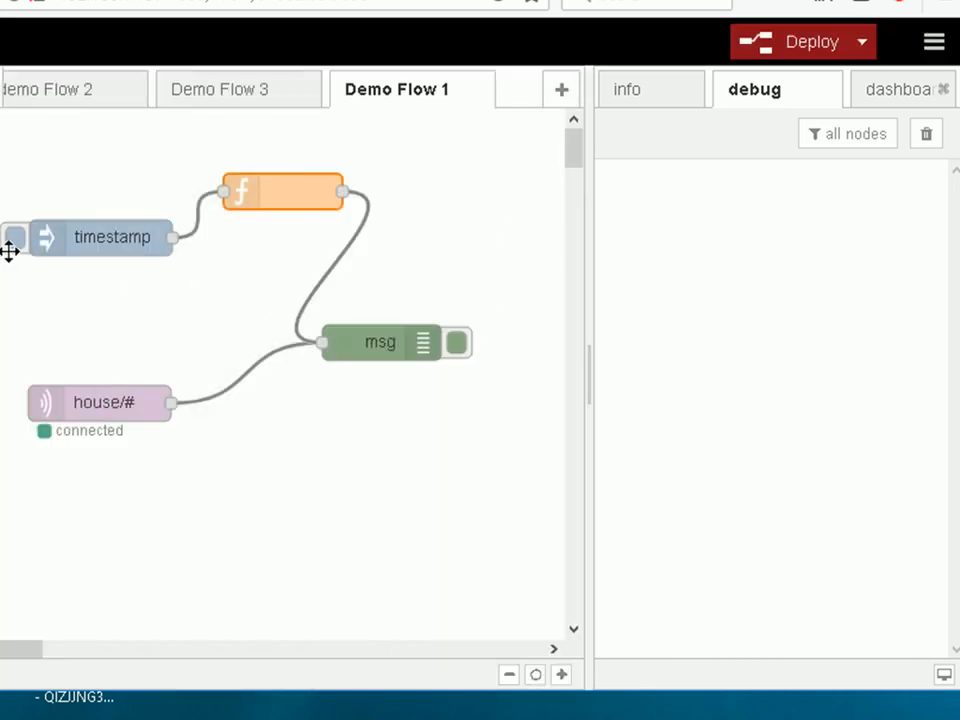
Send a timestamp through the function node to the msg debug node.
{"action": "left_click", "coordinate": [16, 236]}
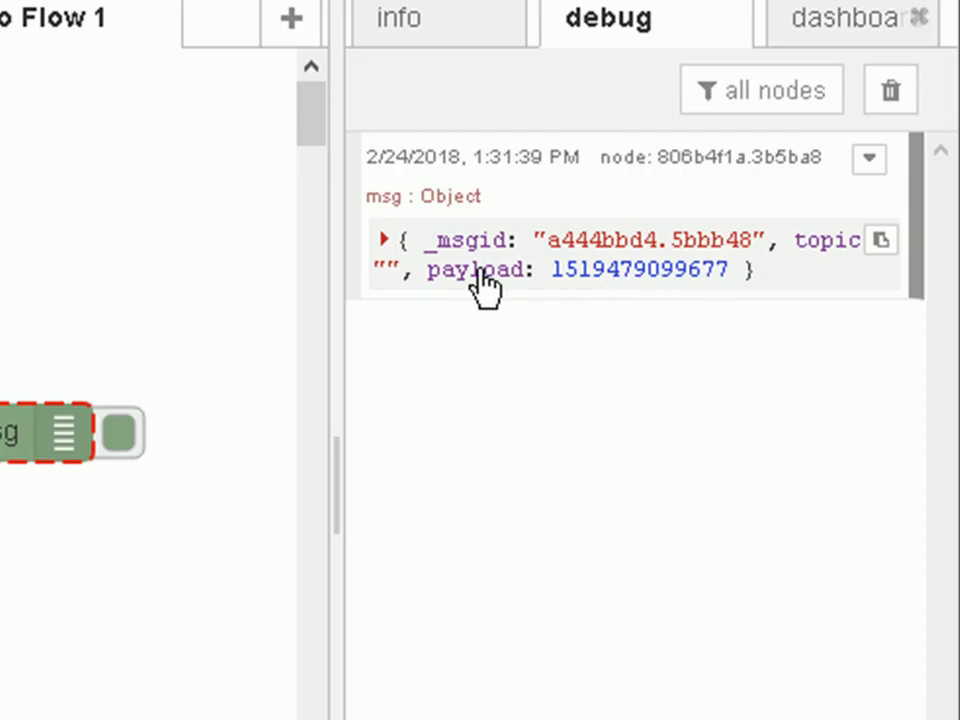
{"action": "mouse_move", "coordinate": [524, 256]}
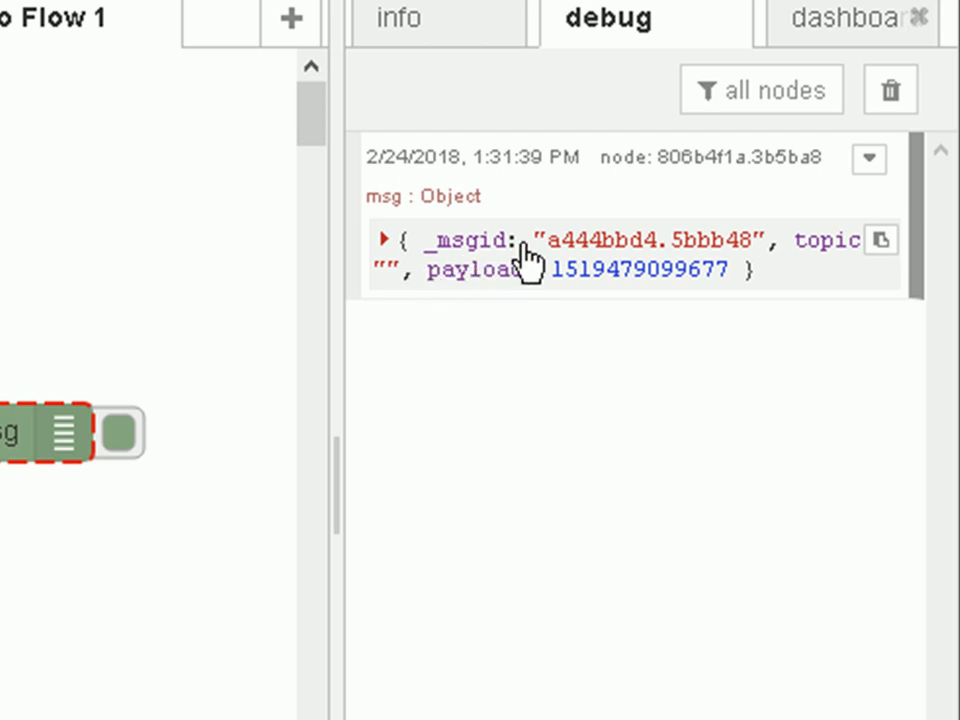
{"action": "mouse_move", "coordinate": [684, 300]}
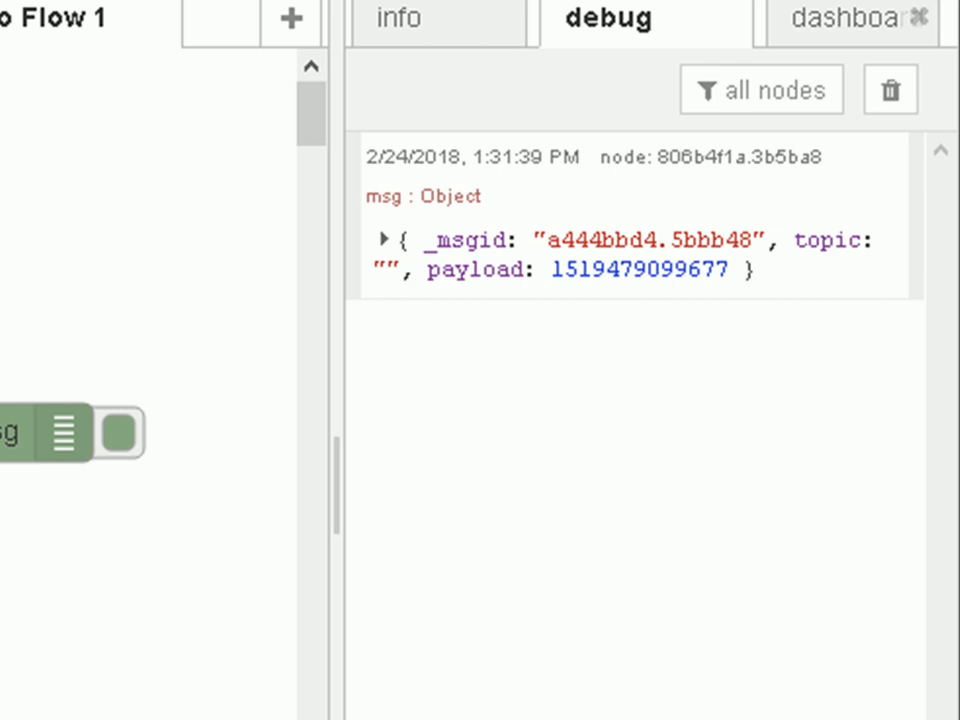
{"action": "mouse_move", "coordinate": [580, 290]}
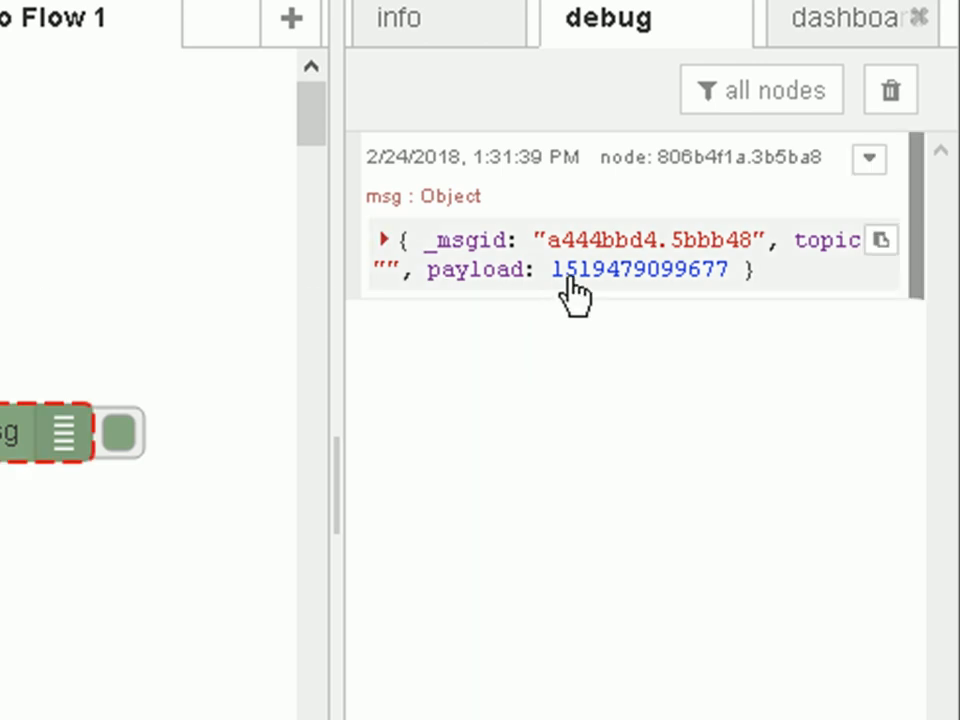
{"action": "mouse_move", "coordinate": [570, 308]}
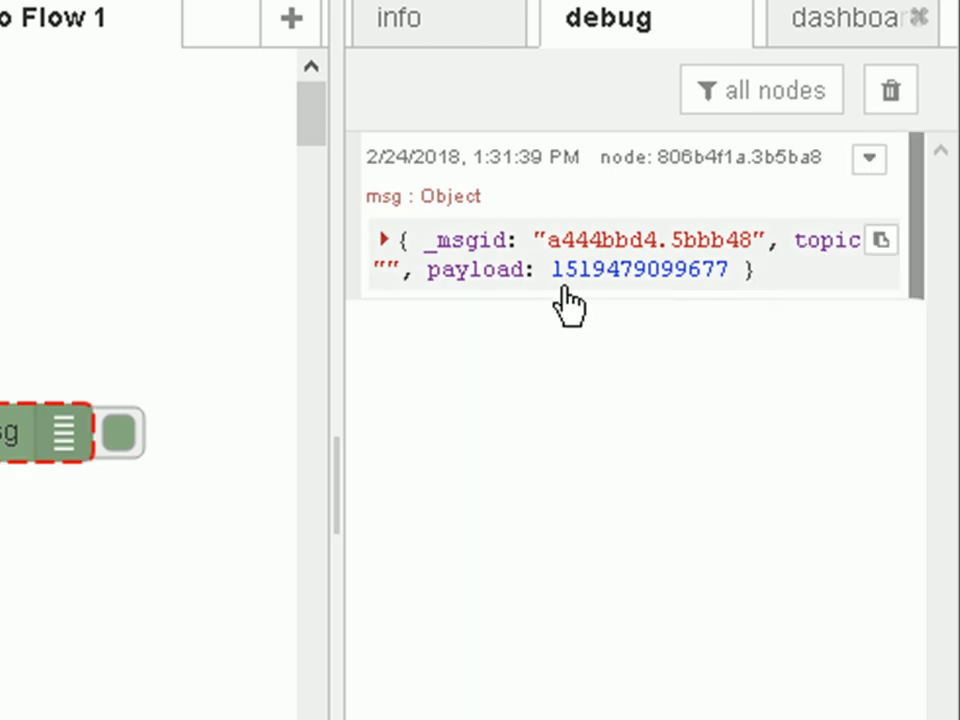
{"action": "mouse_move", "coordinate": [622, 280]}
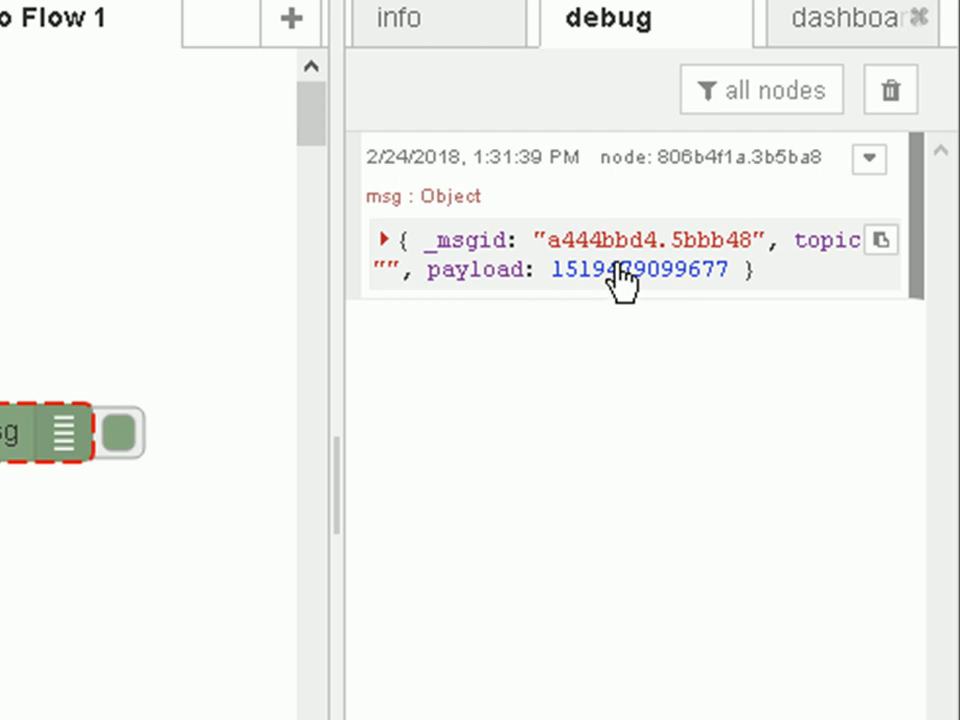
{"action": "mouse_move", "coordinate": [818, 248]}
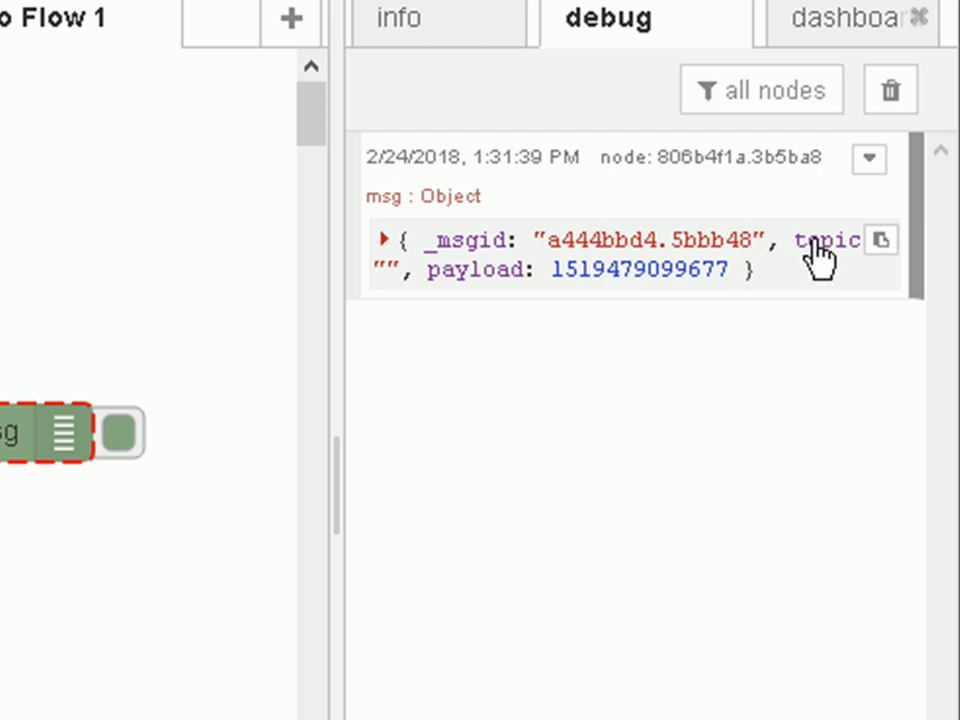
{"action": "mouse_move", "coordinate": [486, 310]}
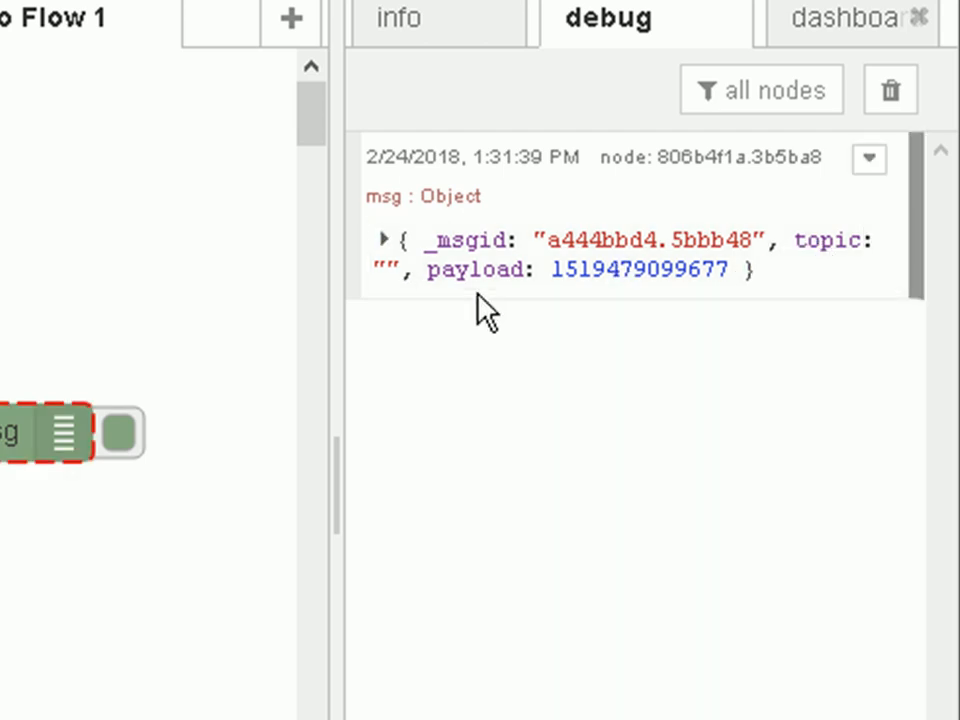
{"action": "mouse_move", "coordinate": [456, 300]}
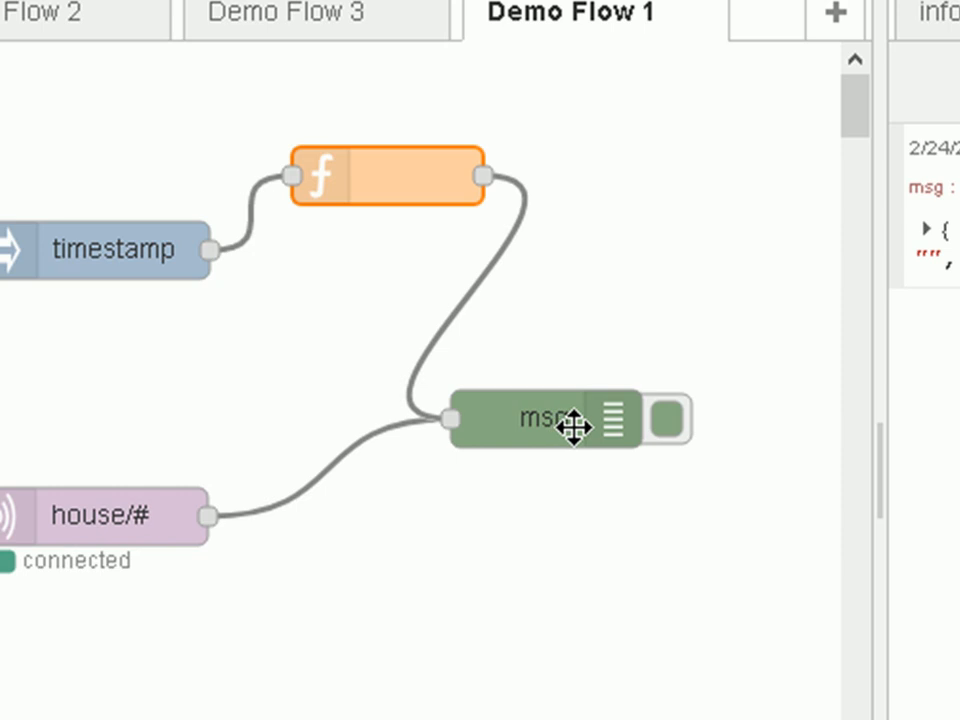
Edit the function node to set msg.topic="test-topic" and msg.newproperty="new", returning msg, and save it.
{"action": "double_click", "coordinate": [376, 176]}
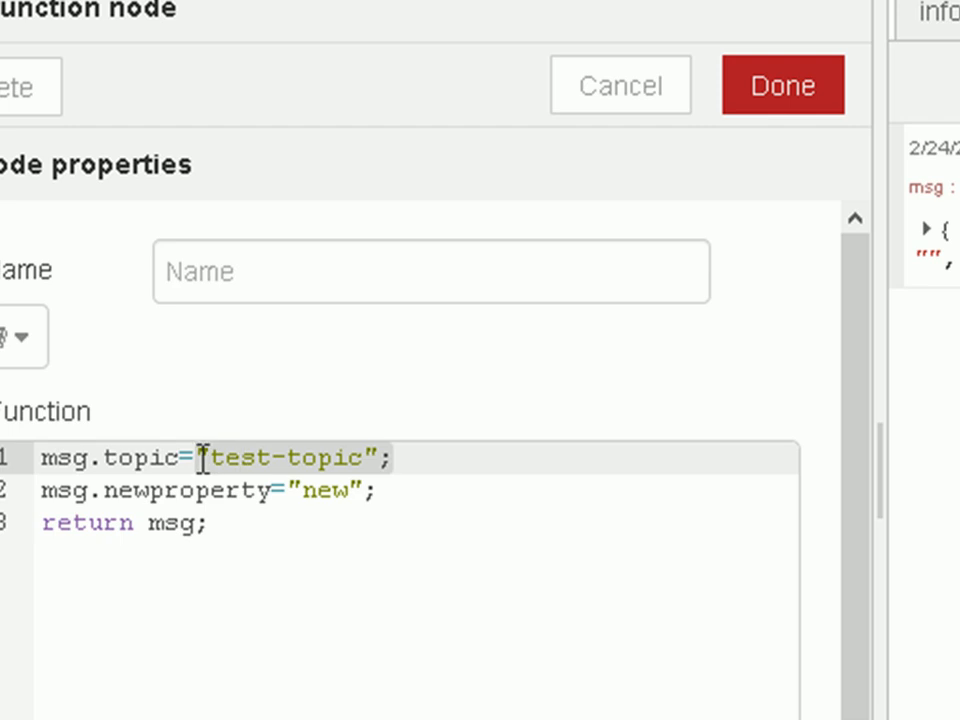
{"action": "mouse_move", "coordinate": [368, 502]}
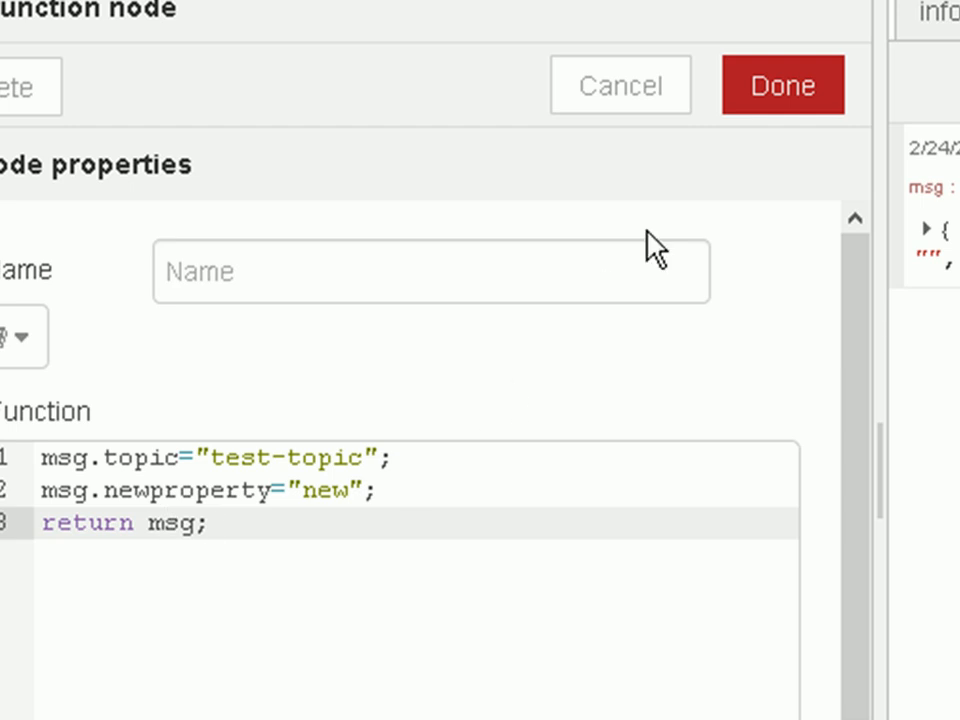
{"action": "mouse_move", "coordinate": [782, 84]}
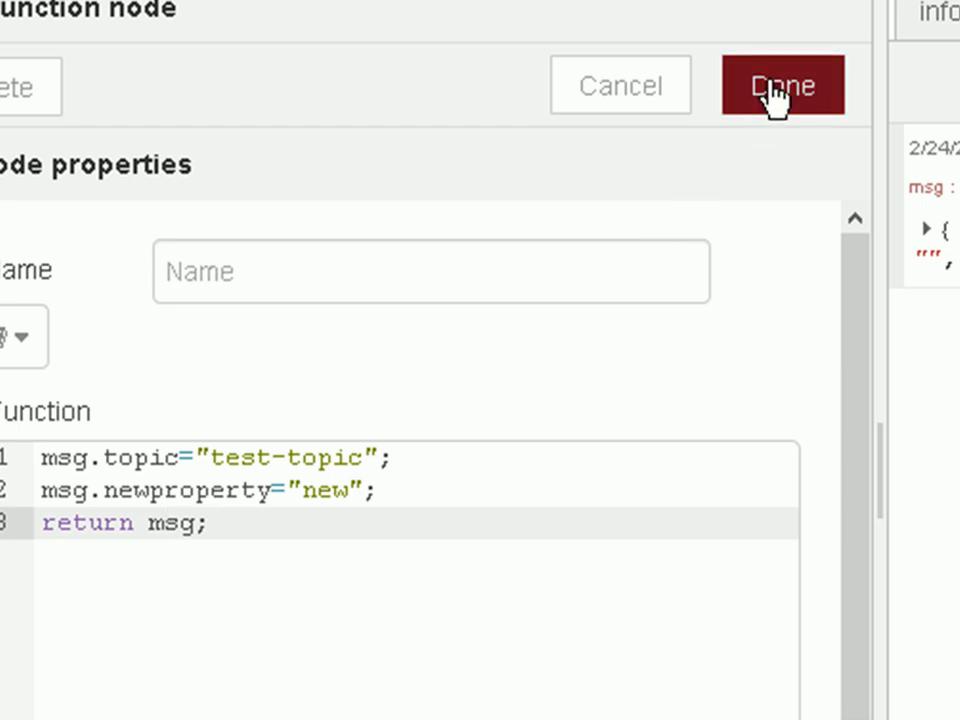
{"action": "left_click", "coordinate": [782, 84]}
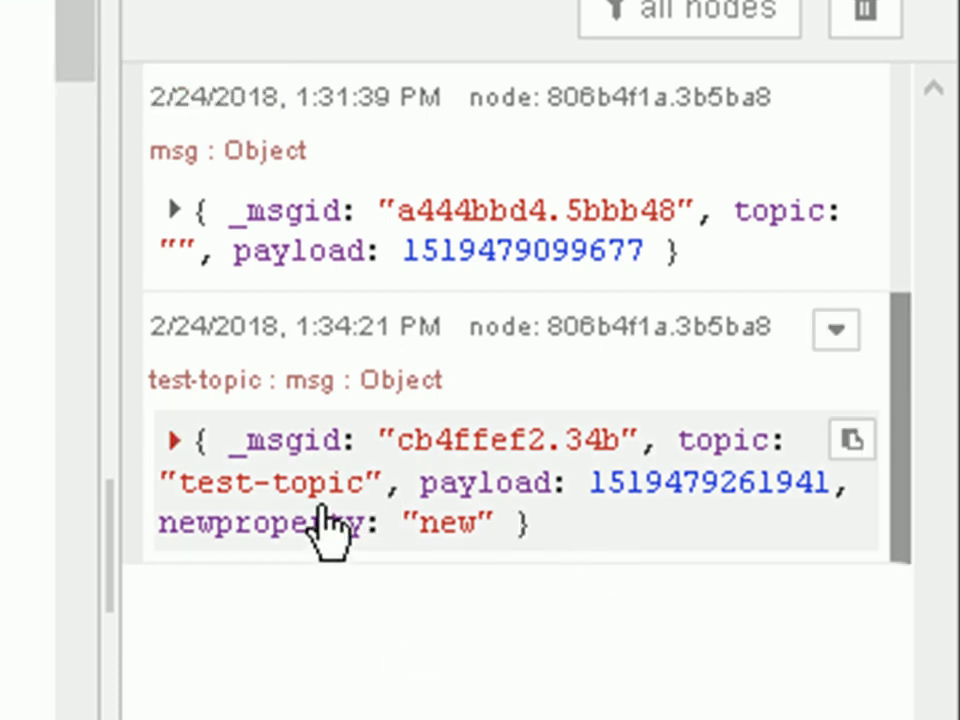
{"action": "mouse_move", "coordinate": [290, 500]}
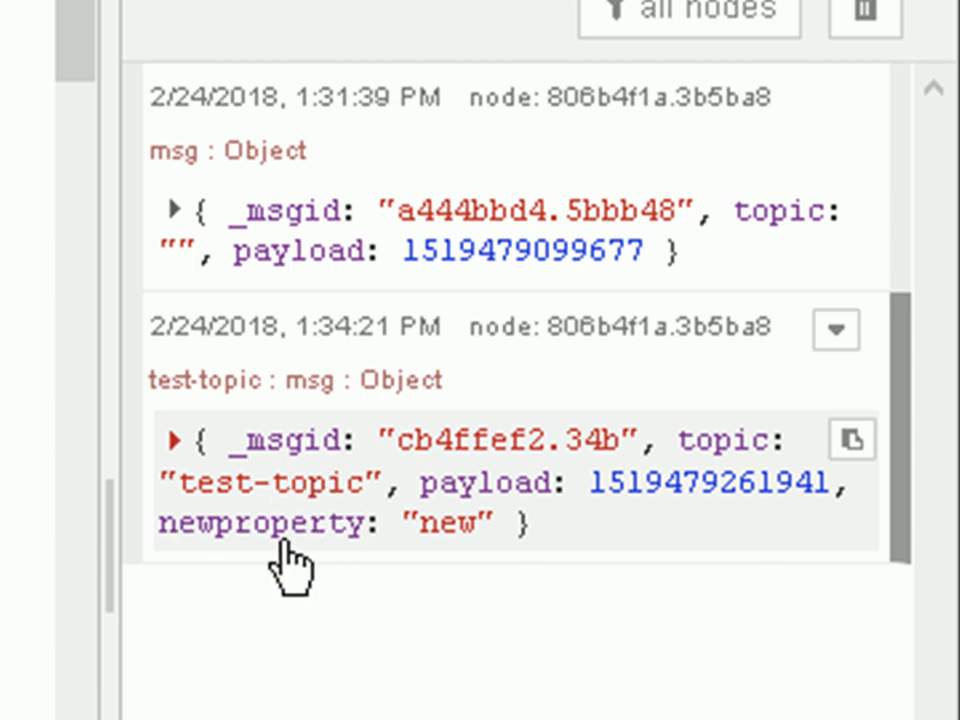
{"action": "mouse_move", "coordinate": [440, 560]}
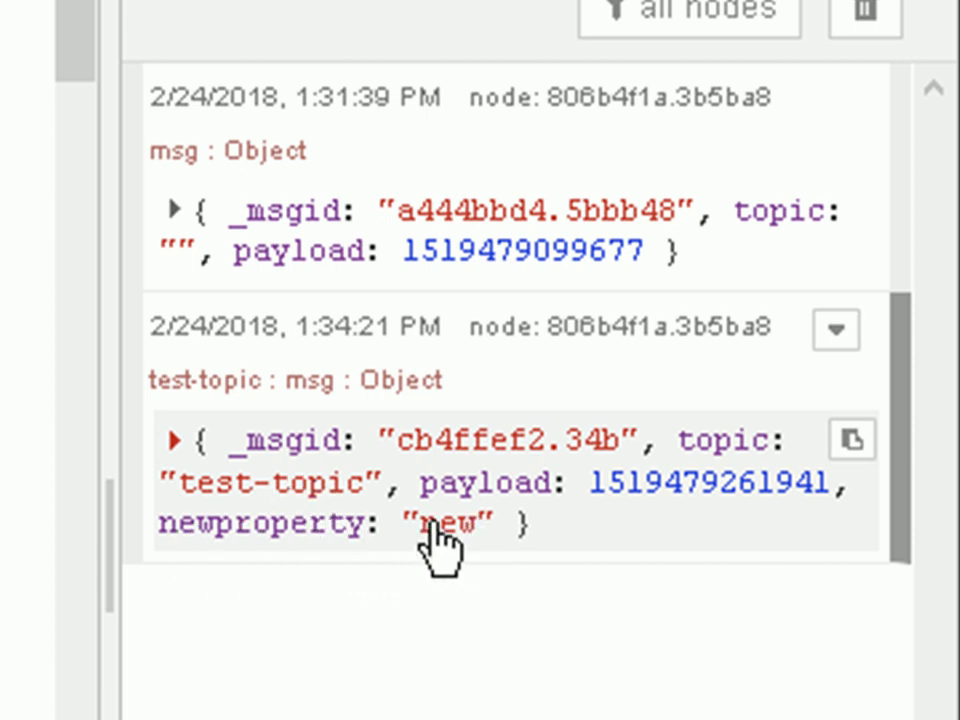
{"action": "mouse_move", "coordinate": [350, 320]}
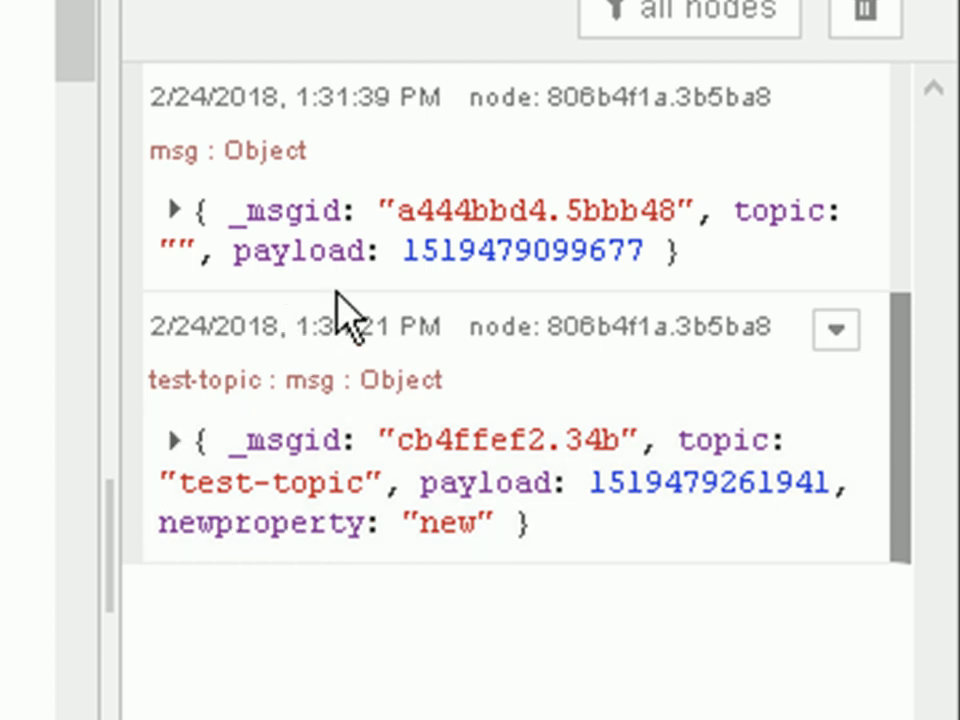
{"action": "mouse_move", "coordinate": [176, 270]}
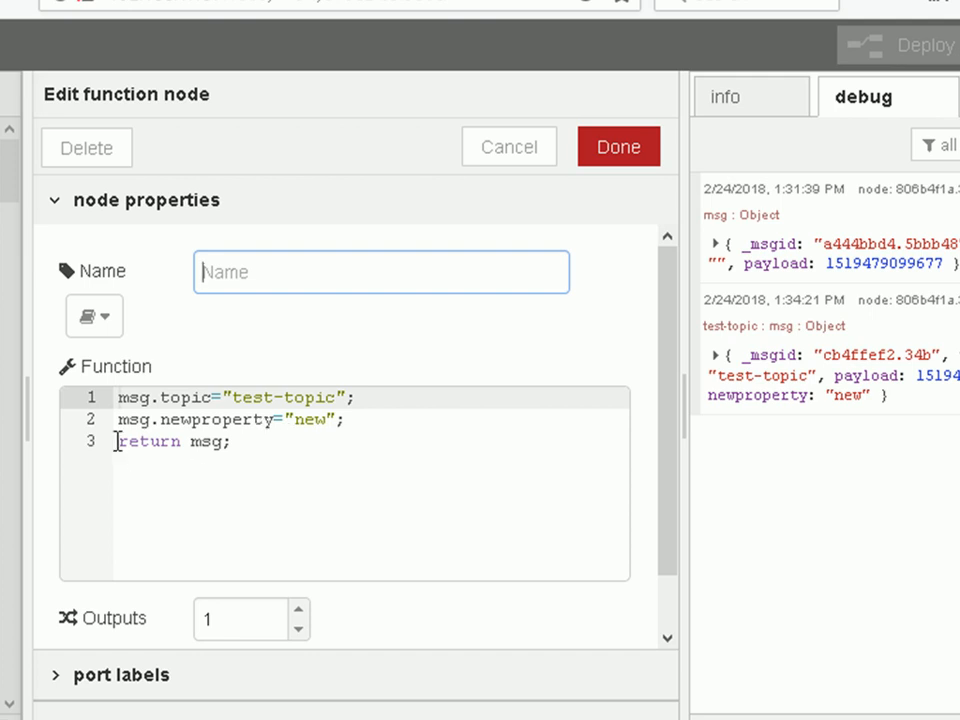
Comment out the function's return msg line, save and deploy, then fire the timestamp inject twice with no new debug entry.
{"action": "left_click", "coordinate": [180, 442]}
{"action": "type", "text": "//"}
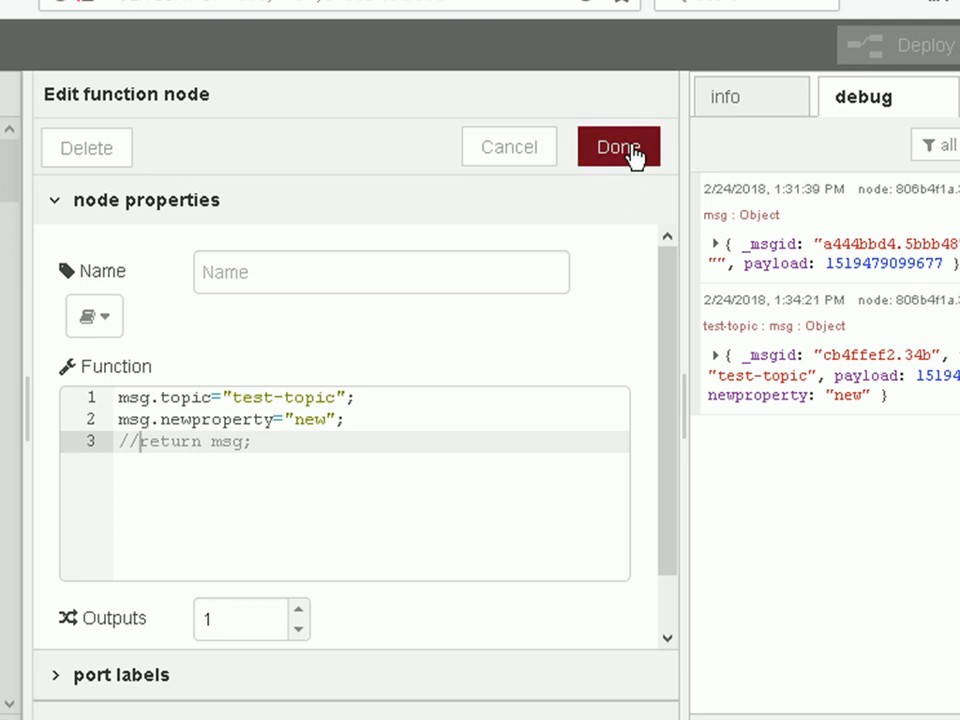
{"action": "left_click", "coordinate": [618, 148]}
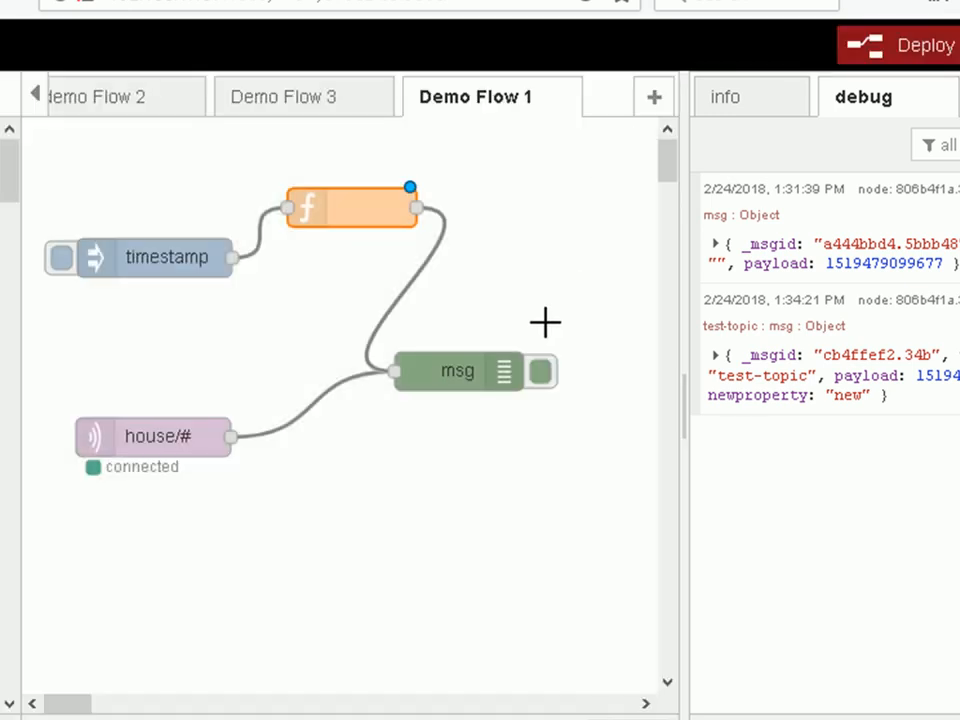
{"action": "left_click", "coordinate": [912, 44]}
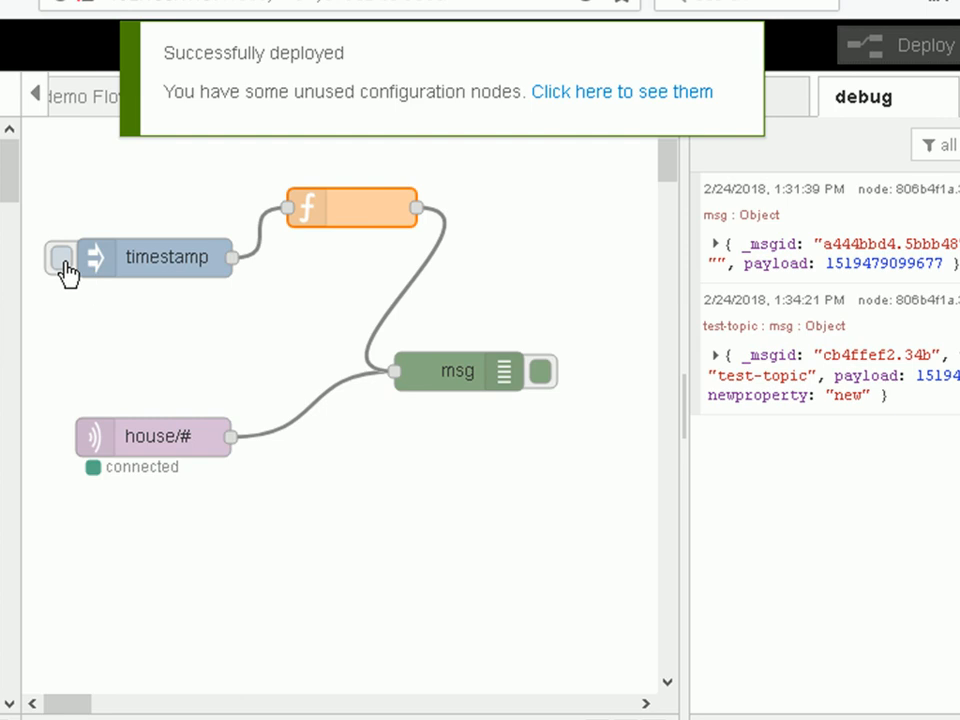
{"action": "left_click", "coordinate": [60, 258]}
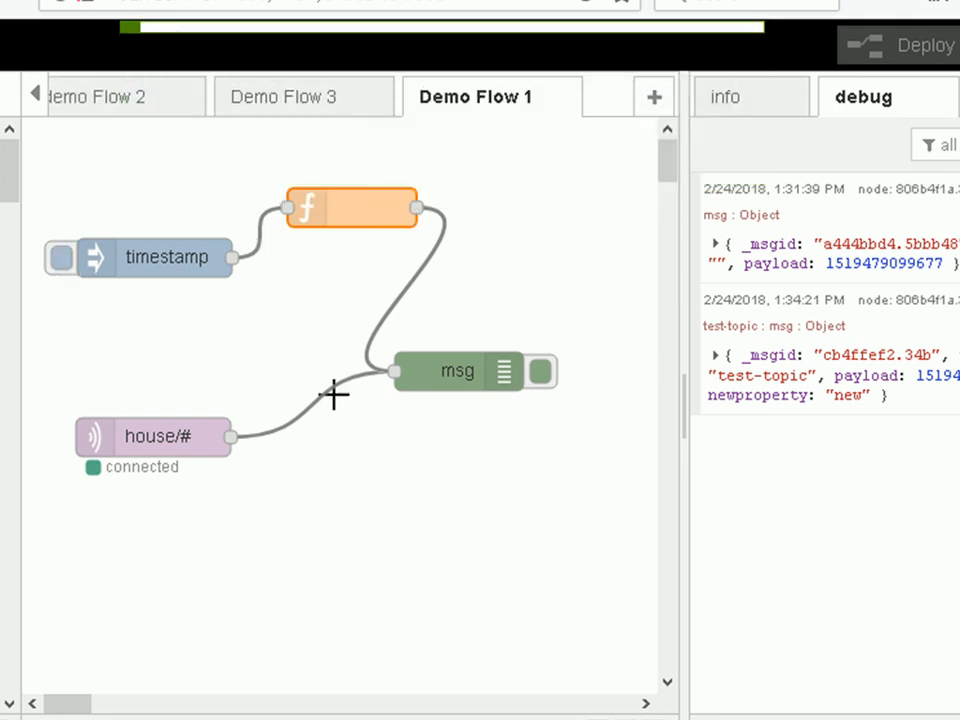
{"action": "left_click", "coordinate": [58, 258]}
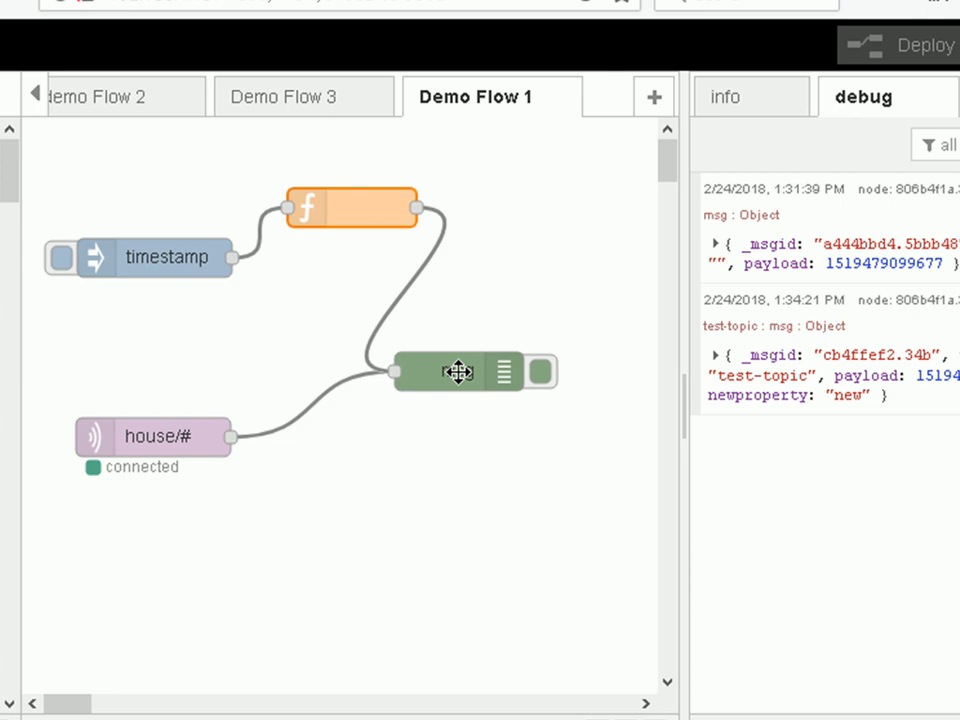
{"action": "mouse_move", "coordinate": [552, 548]}
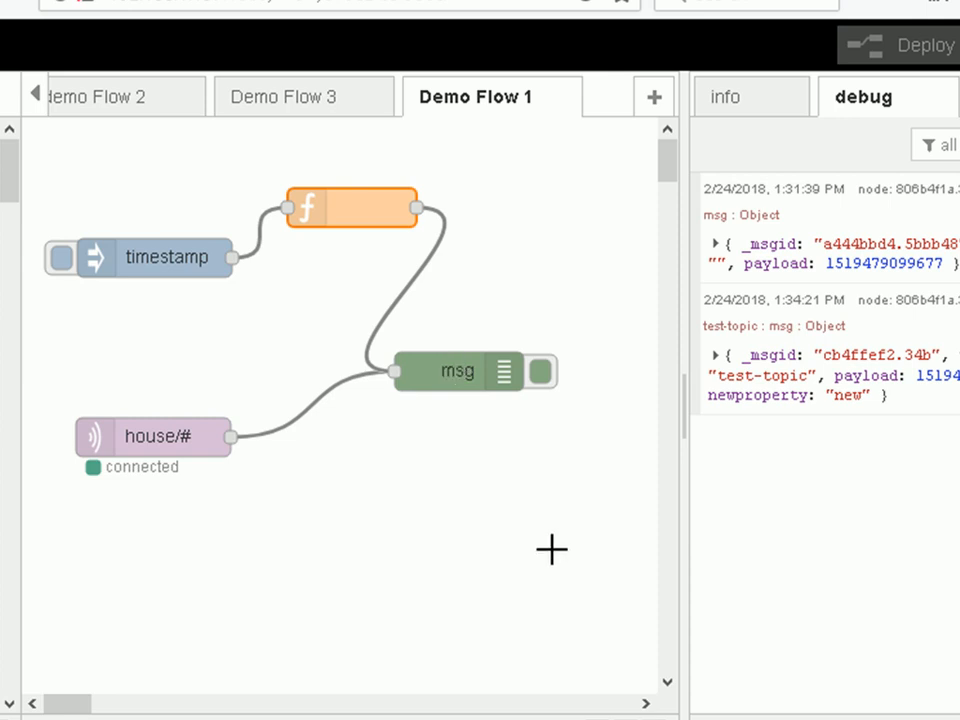
{"action": "mouse_move", "coordinate": [510, 544]}
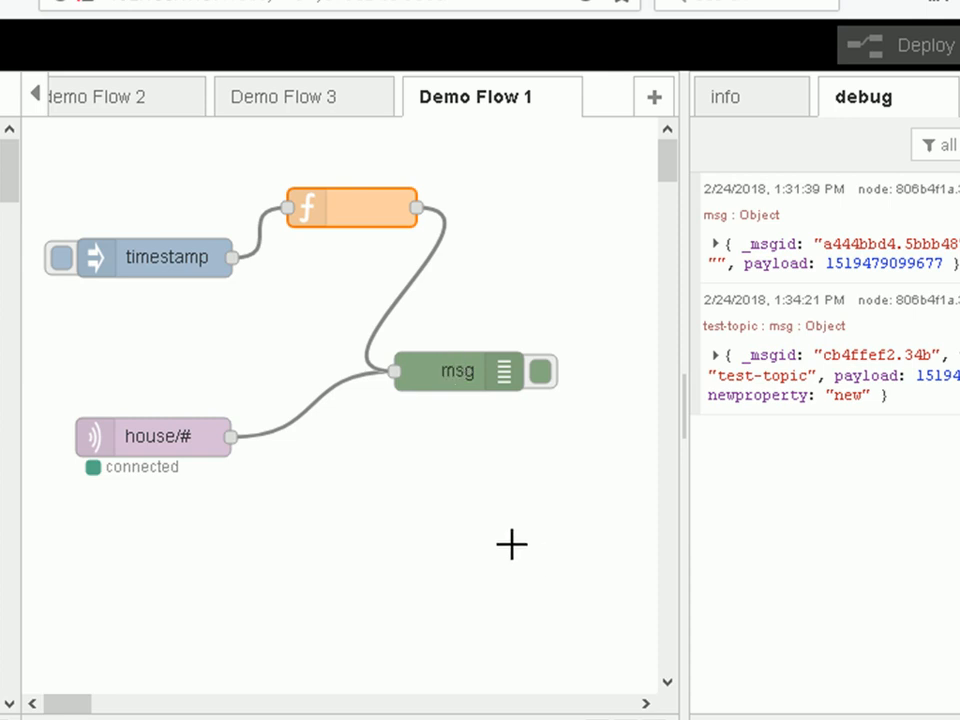
Select the nodes on the Demo Flow 1 canvas and copy them with Ctrl+C.
{"action": "left_click_drag", "start_coordinate": [152, 436], "coordinate": [152, 390]}
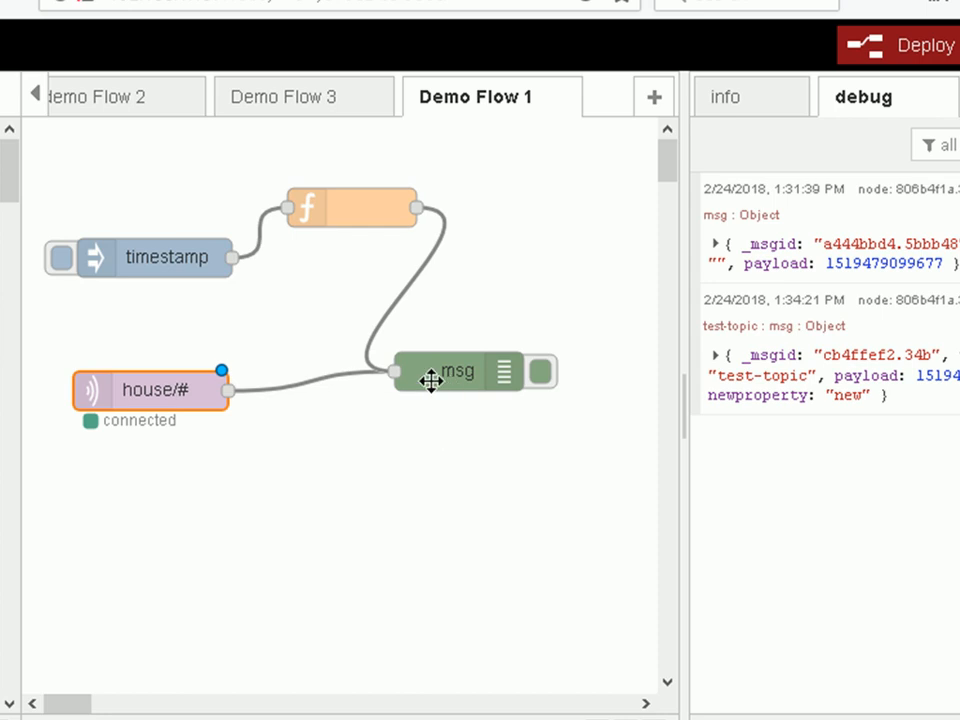
{"action": "mouse_move", "coordinate": [436, 280]}
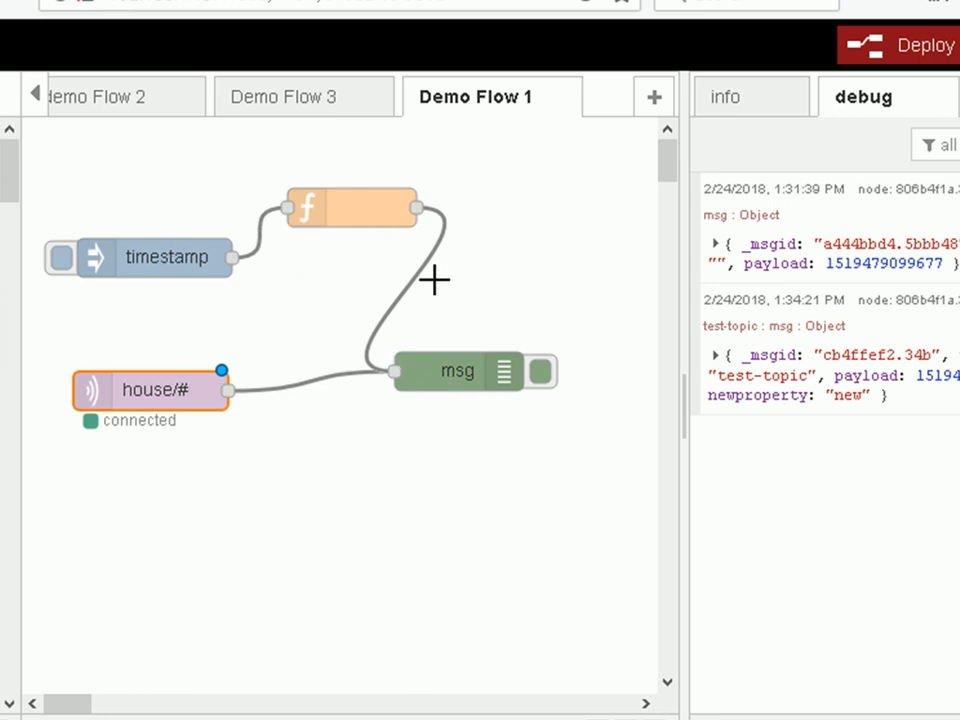
{"action": "mouse_move", "coordinate": [452, 388]}
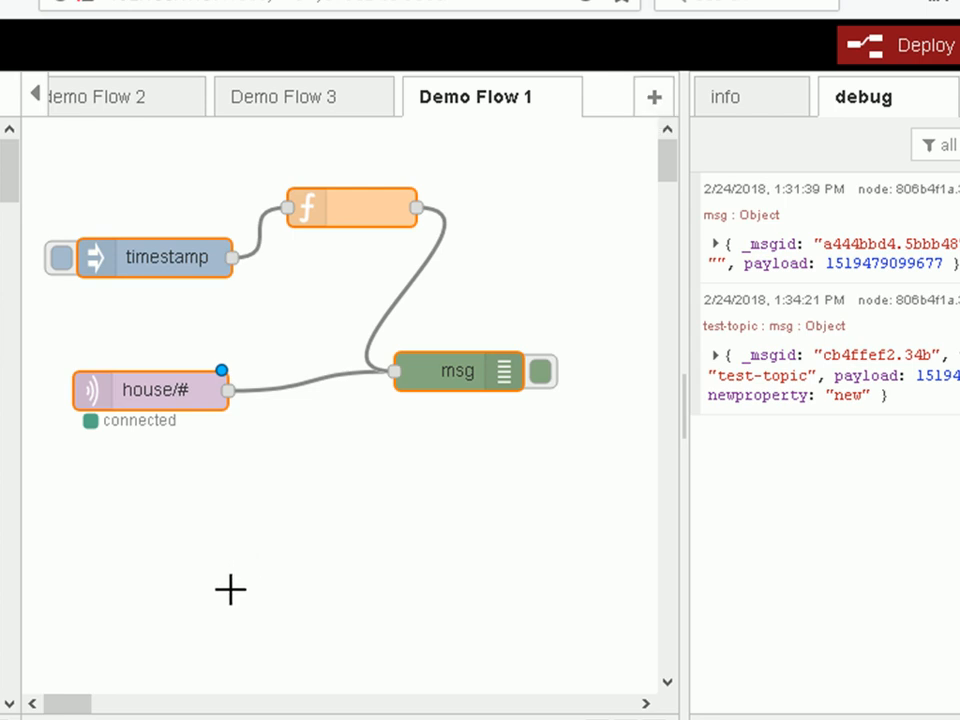
{"action": "mouse_move", "coordinate": [172, 420]}
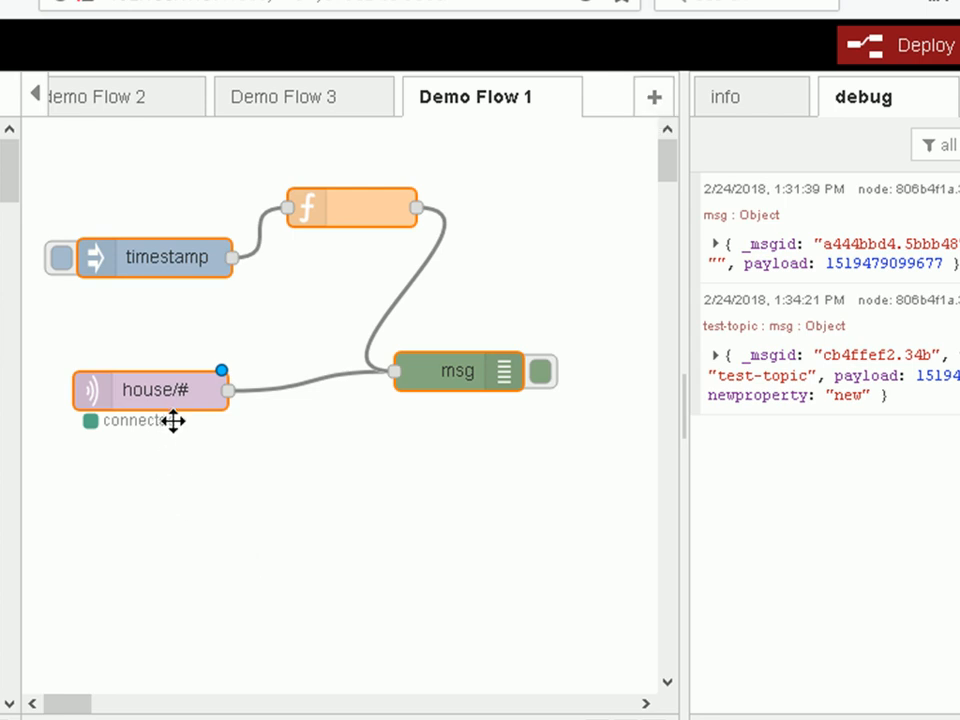
{"action": "key", "text": "ctrl+c"}
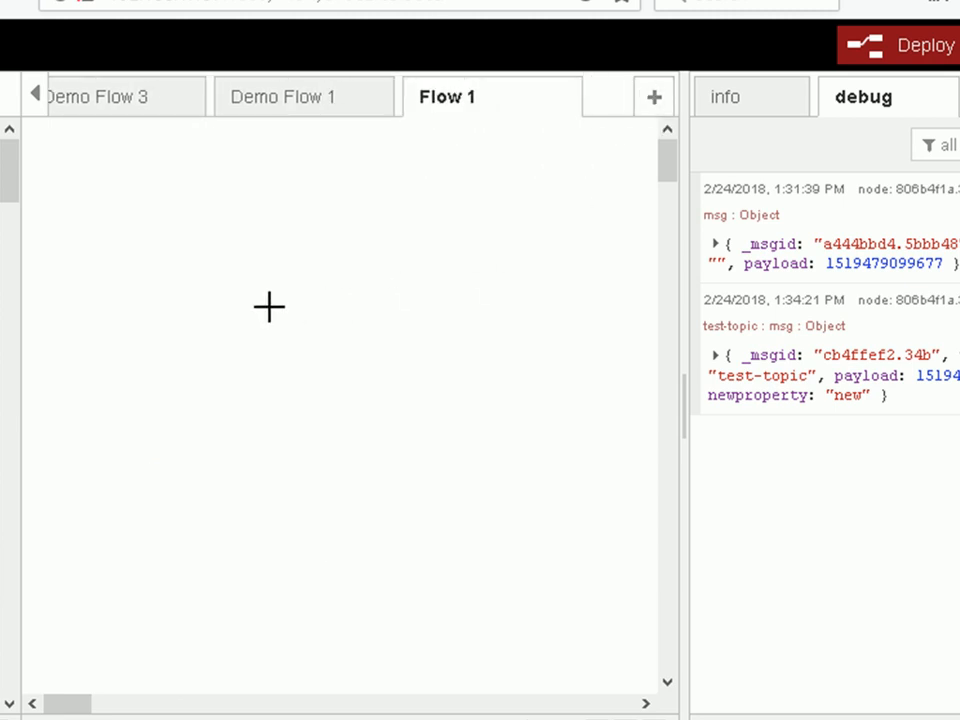
{"action": "mouse_move", "coordinate": [244, 278]}
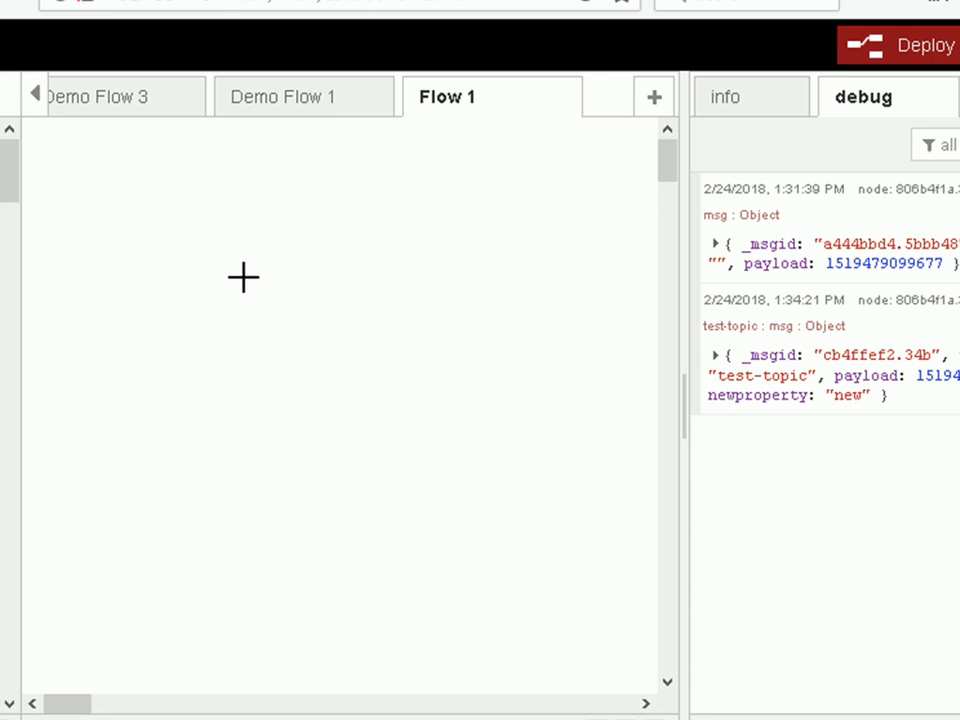
{"action": "mouse_move", "coordinate": [262, 362]}
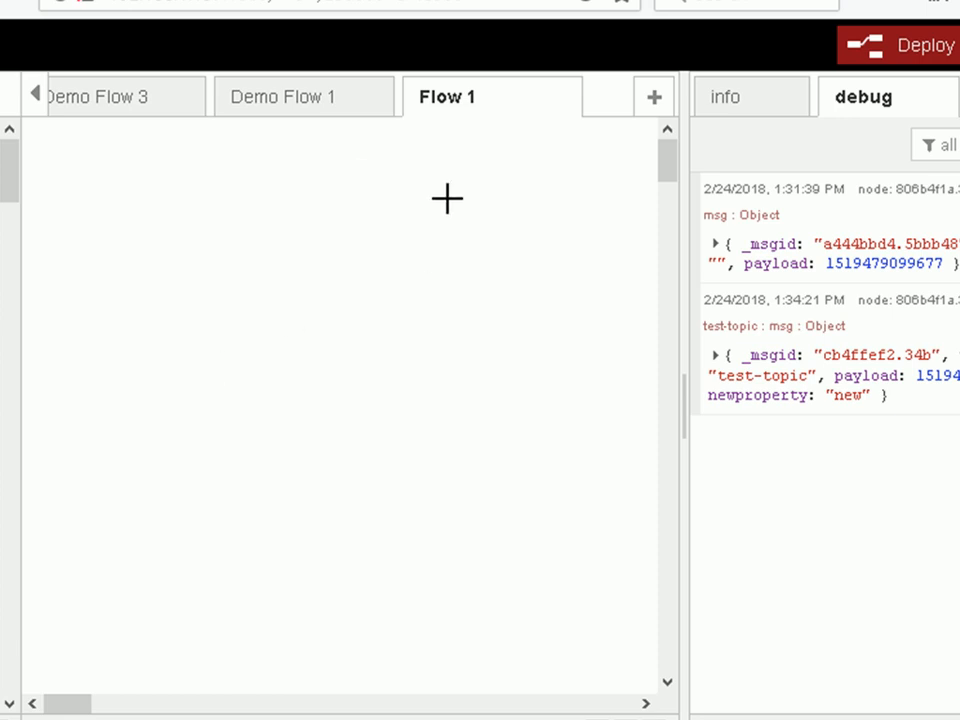
{"action": "mouse_move", "coordinate": [340, 96]}
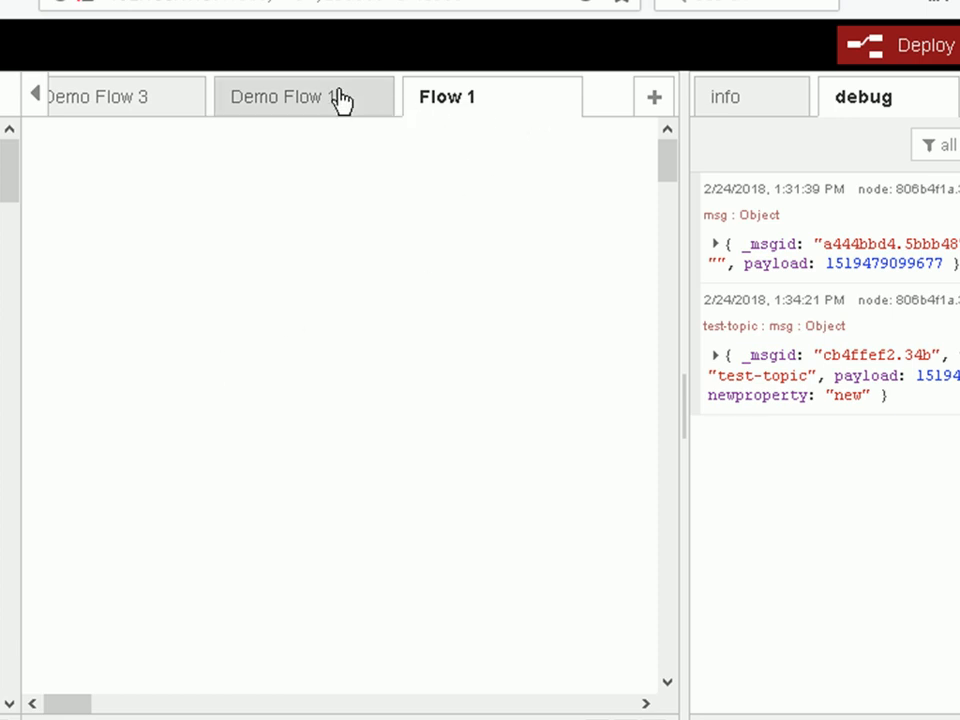